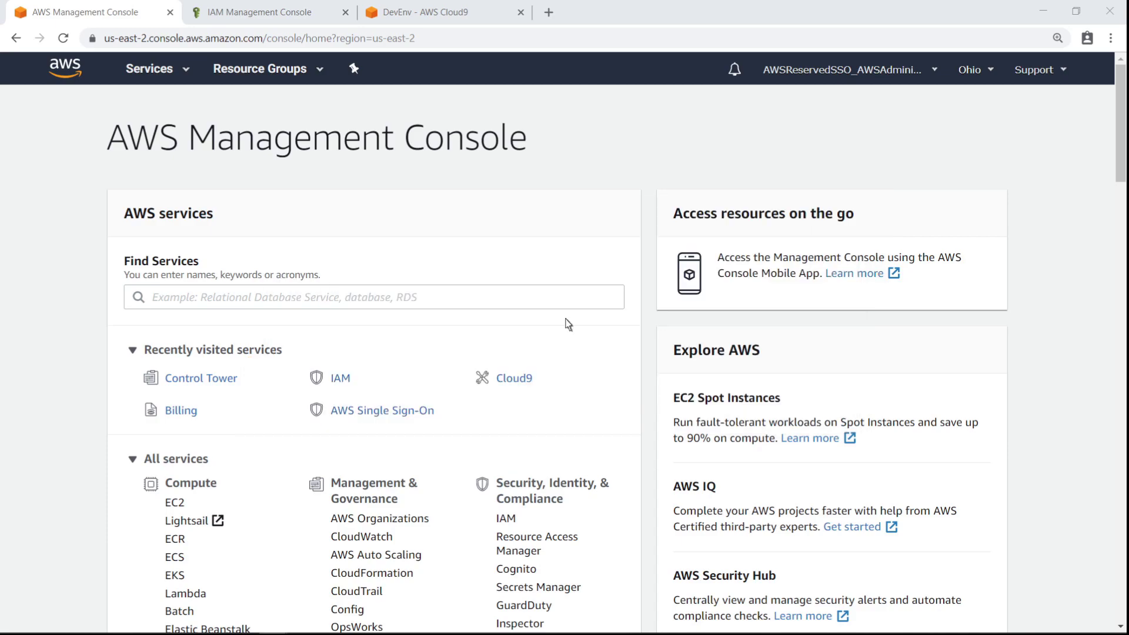
mouse_move(252, 381)
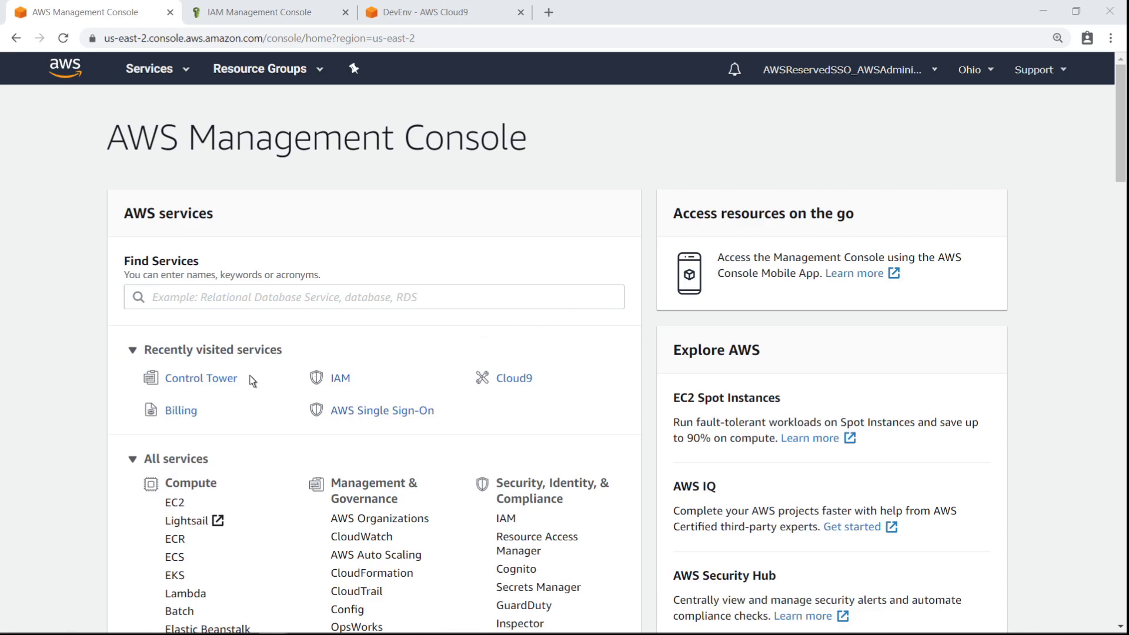
- Go to Control Tower from Recently visited services to see its dashboard
left_click(201, 377)
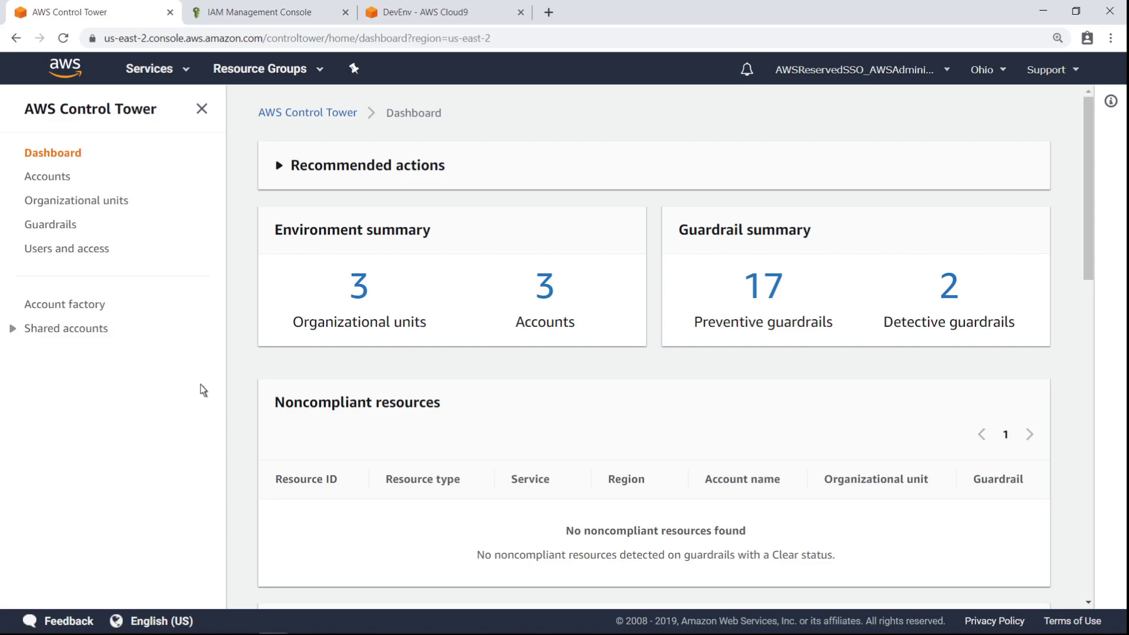
mouse_move(105, 338)
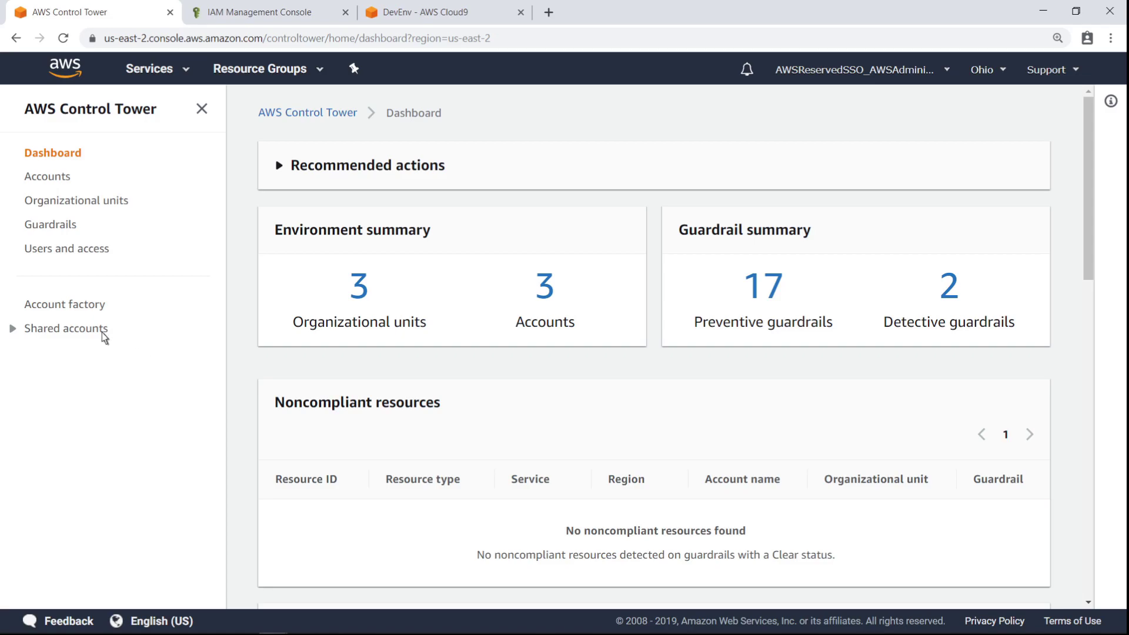
- From Account factory, start provisioning a new account, bringing up the Service Catalog products list
left_click(66, 304)
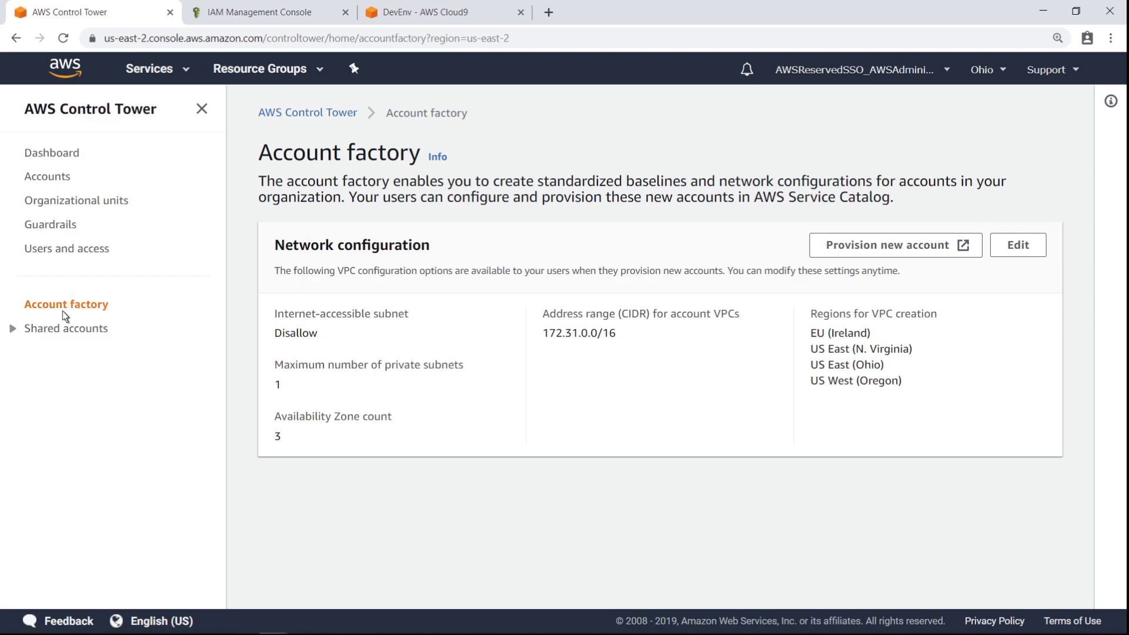
mouse_move(186, 307)
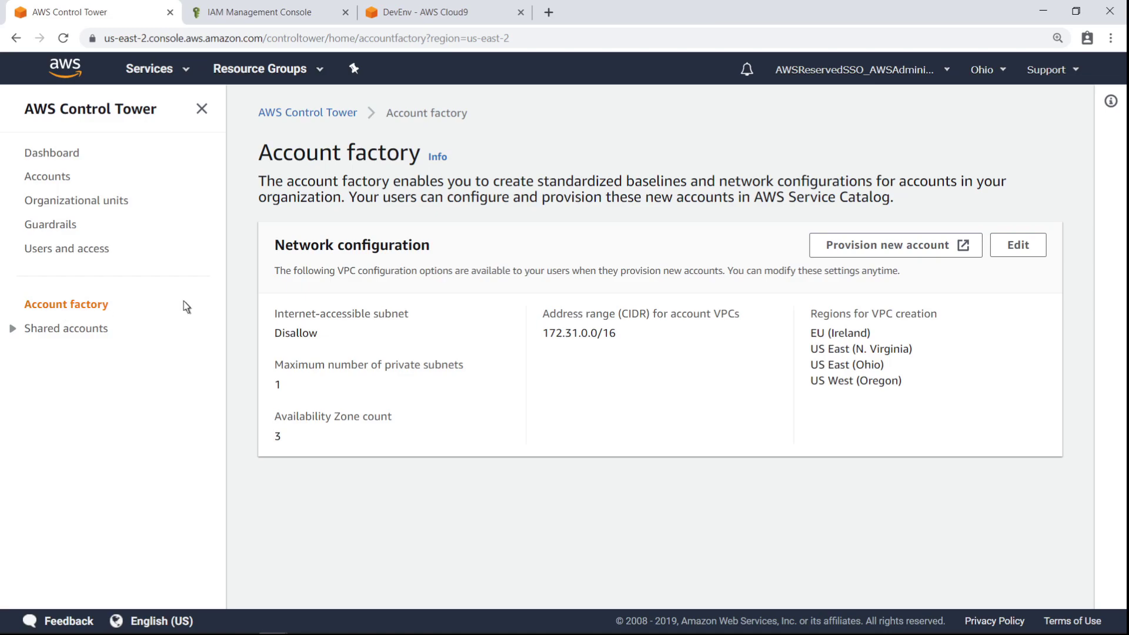
left_click(895, 245)
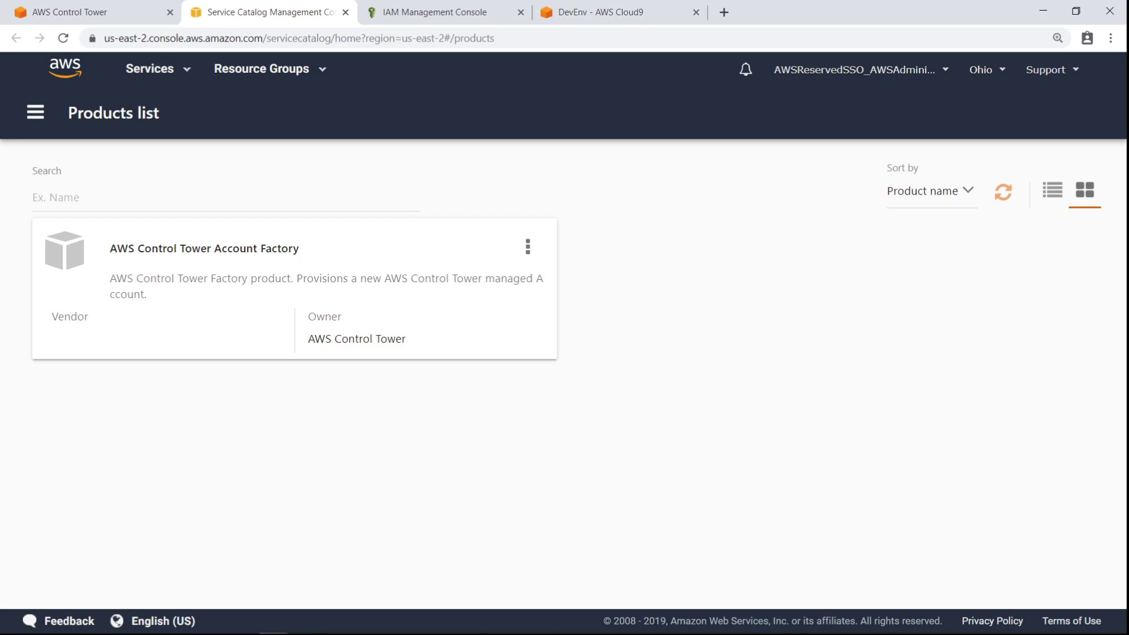
mouse_move(682, 258)
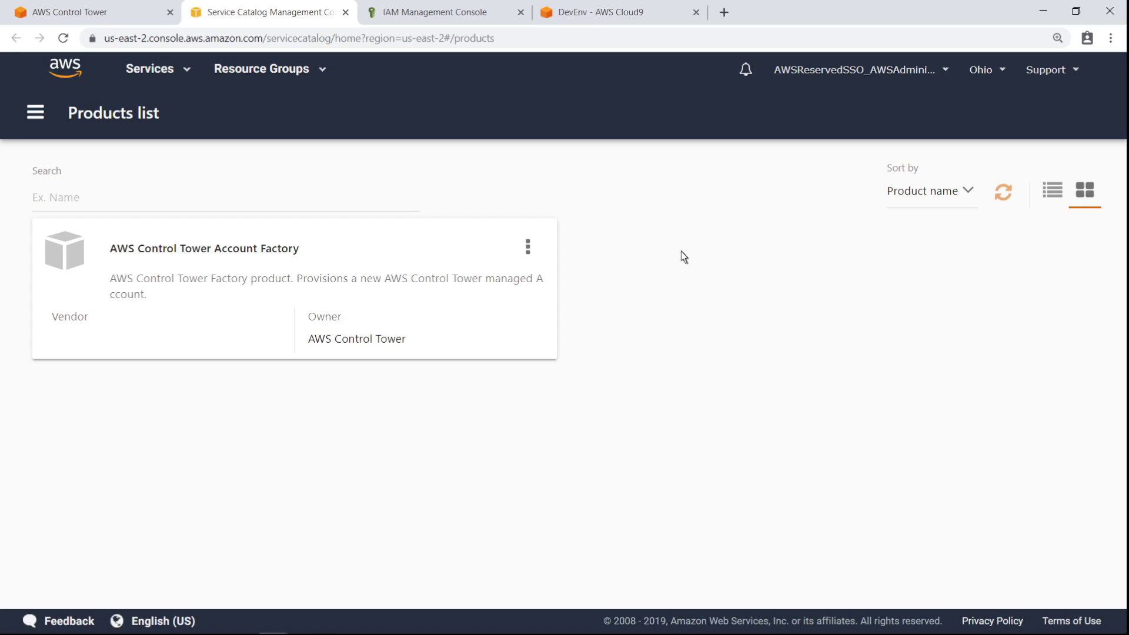
left_click(529, 246)
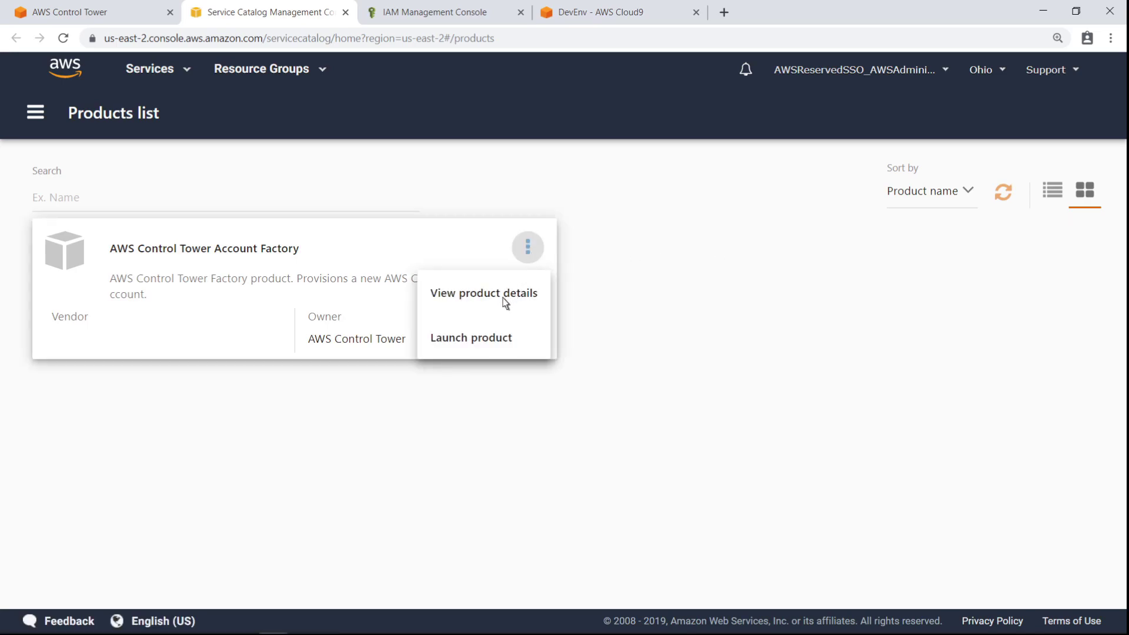
mouse_move(471, 338)
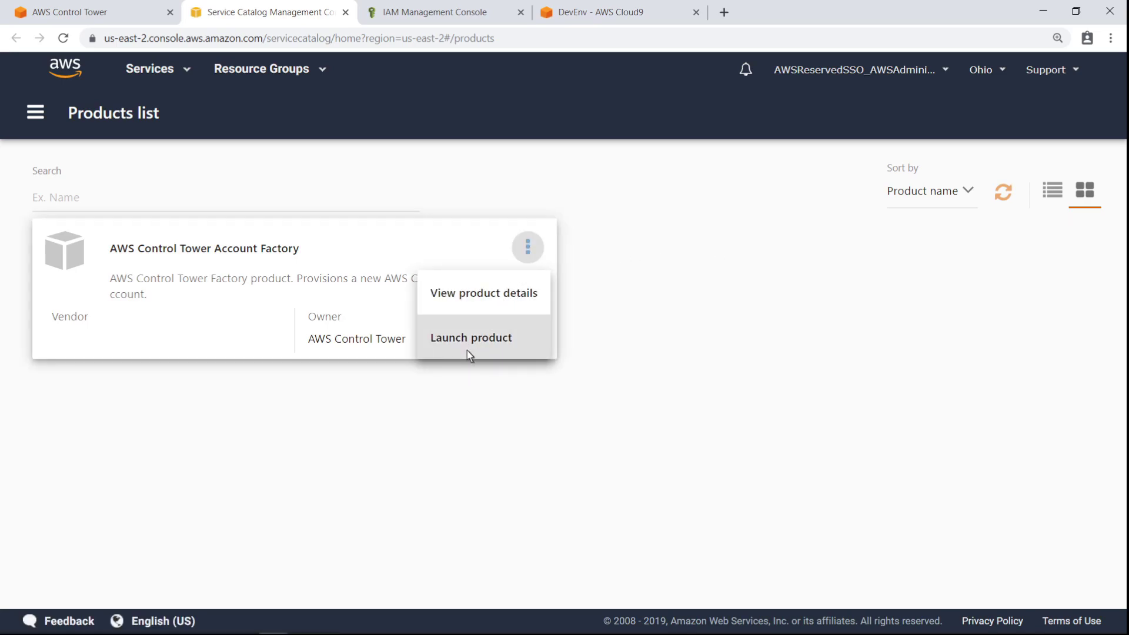
left_click(470, 338)
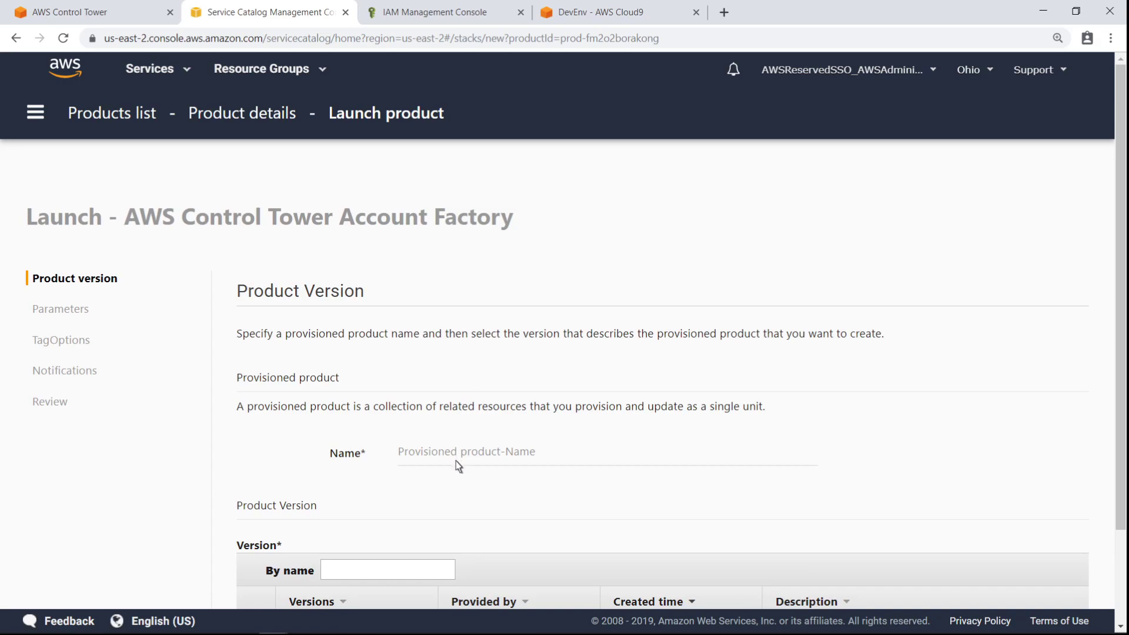
type("SampleAccount")
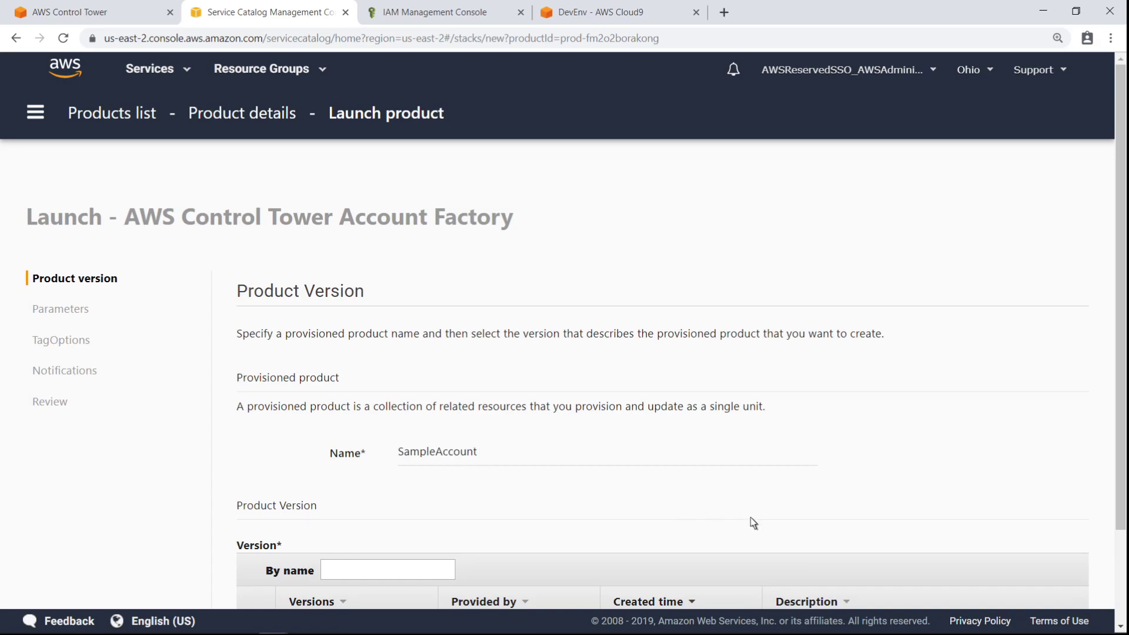
scroll("down", 3)
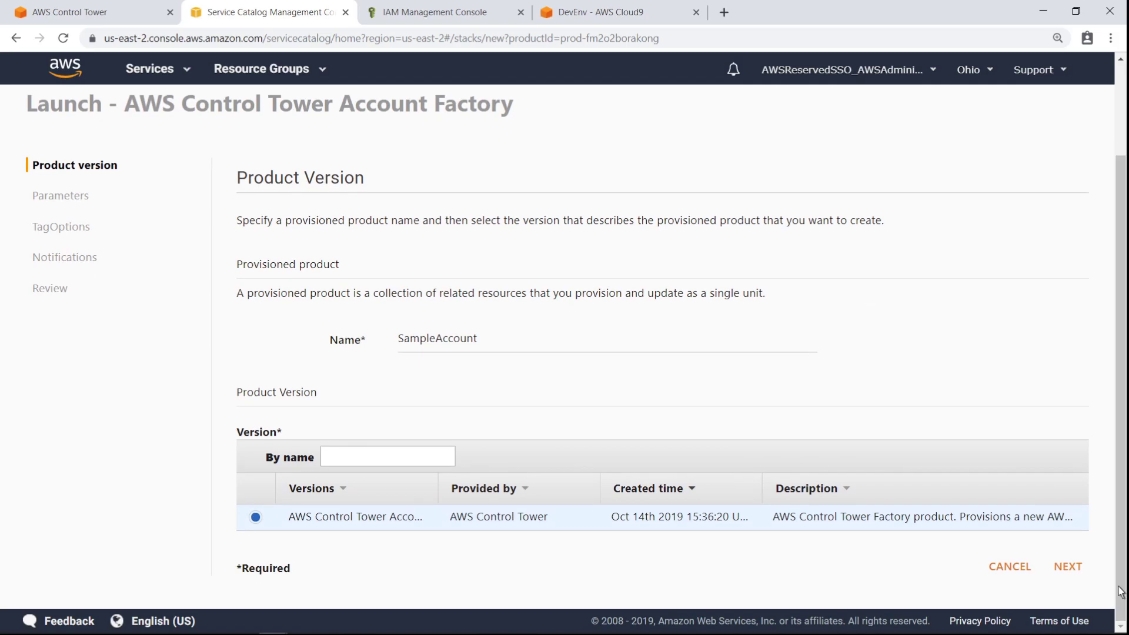
left_click(1067, 566)
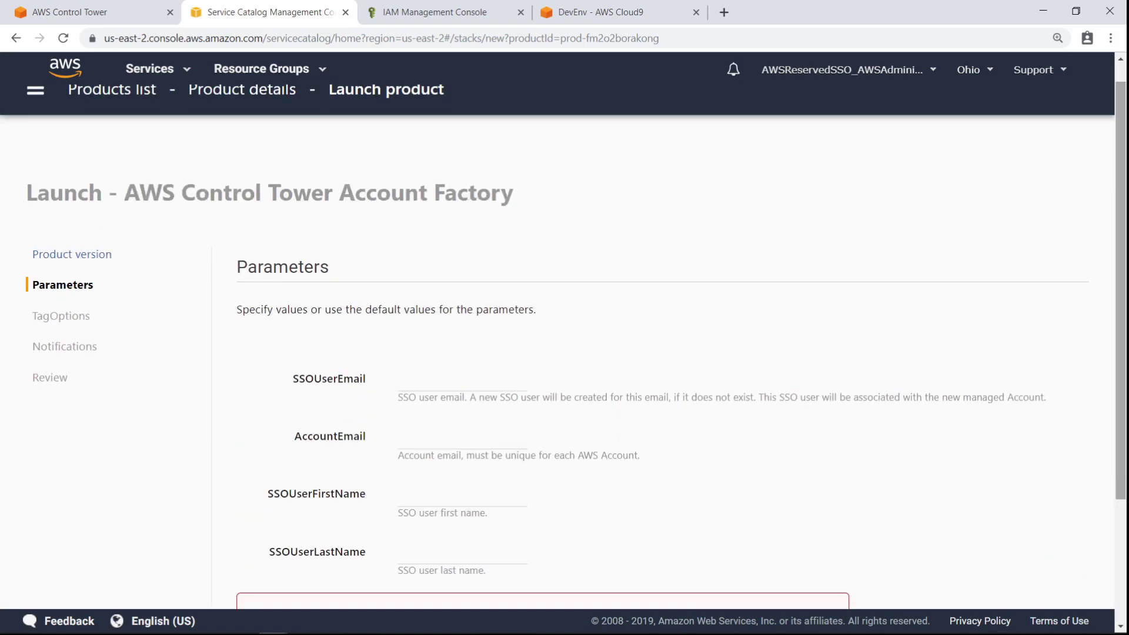
scroll("down", 3)
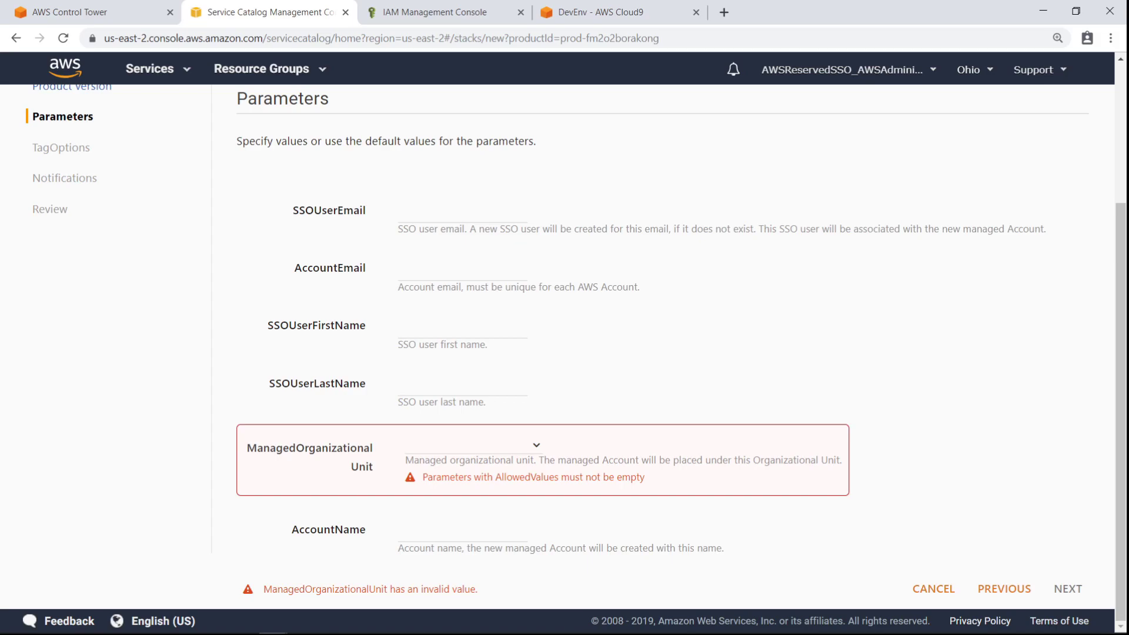
mouse_move(1098, 593)
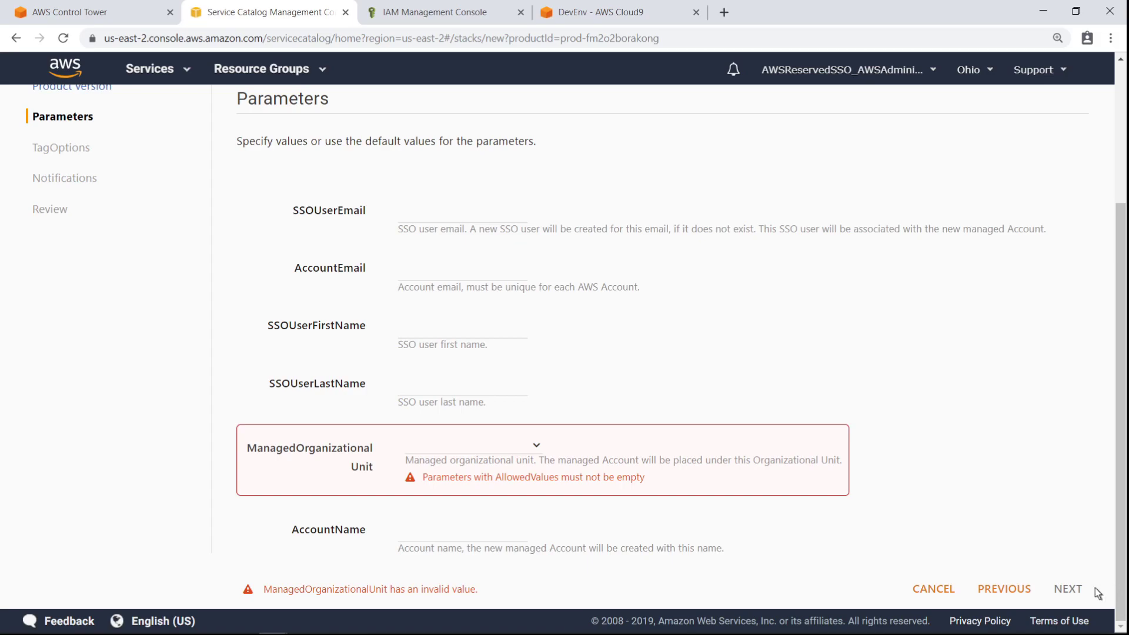
left_click(933, 588)
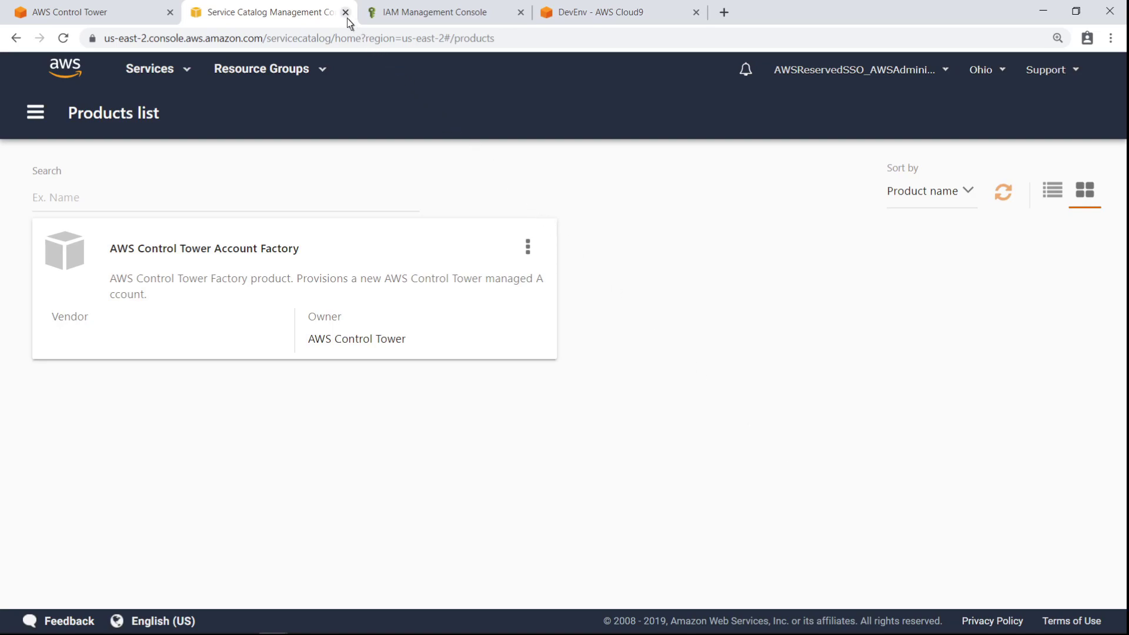
- Close the Service Catalog tab and review organizational units, then the Master, Log archive and Audit accounts
left_click(346, 12)
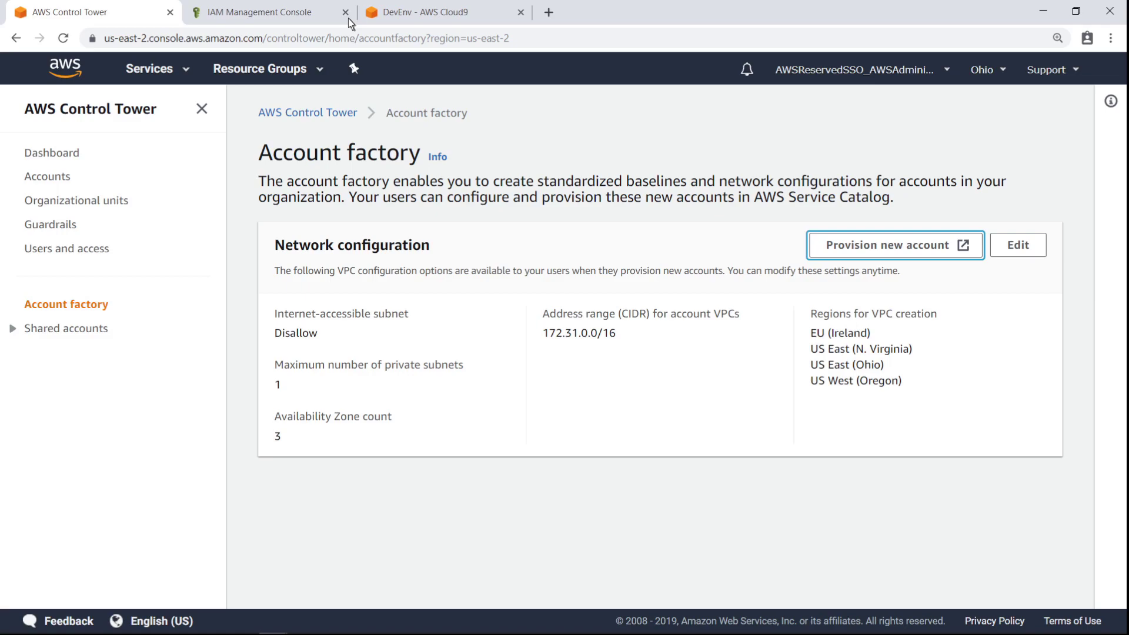
mouse_move(300, 60)
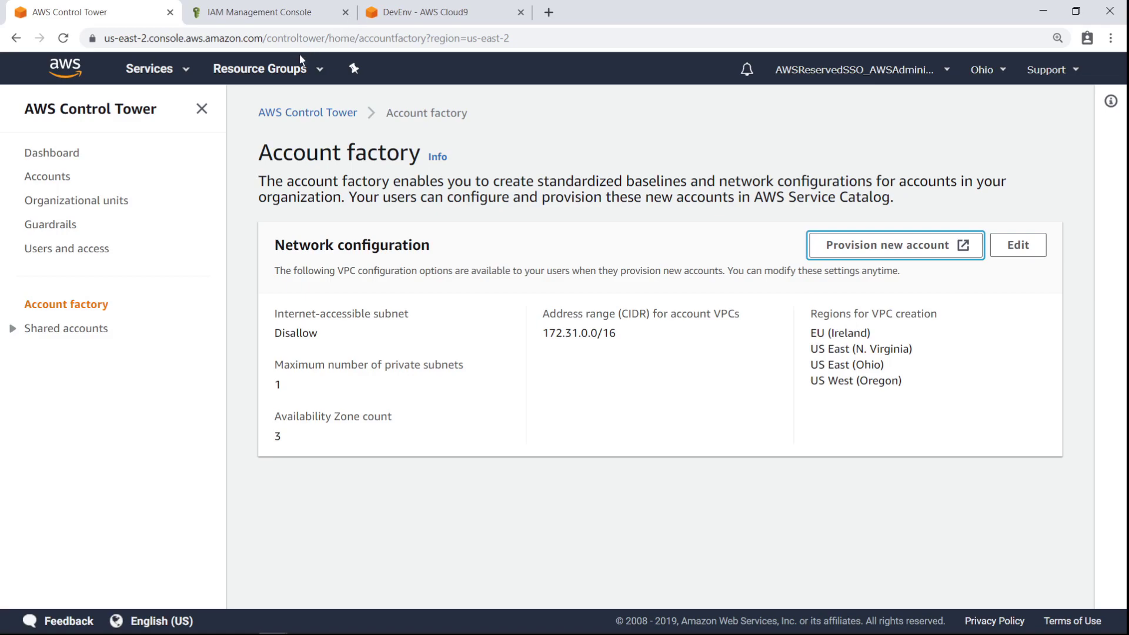
mouse_move(76, 200)
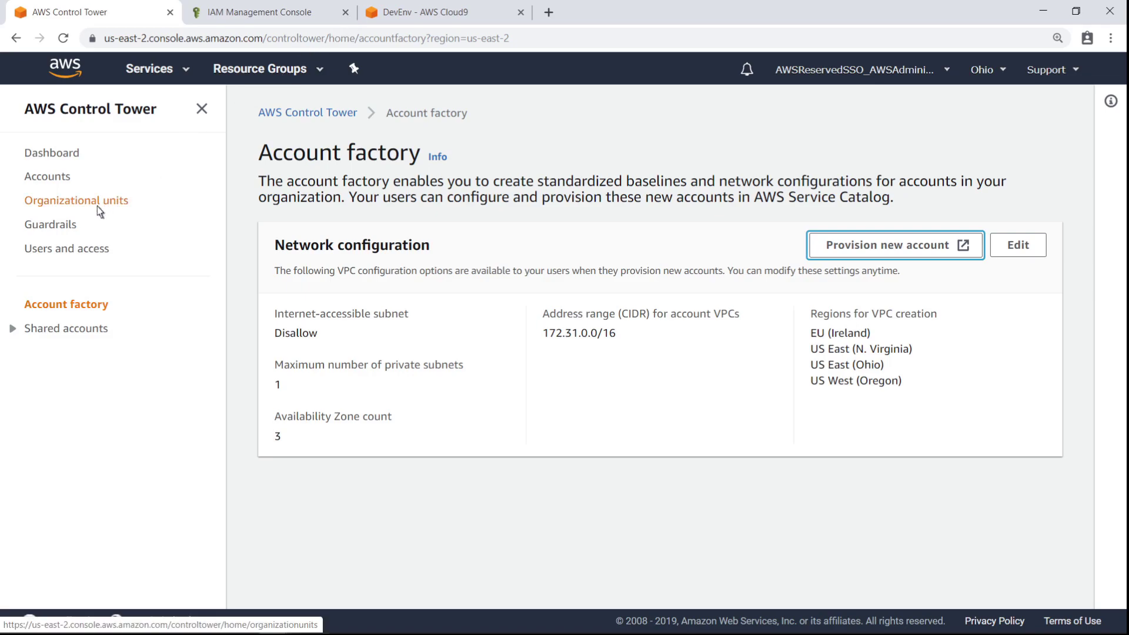
left_click(75, 200)
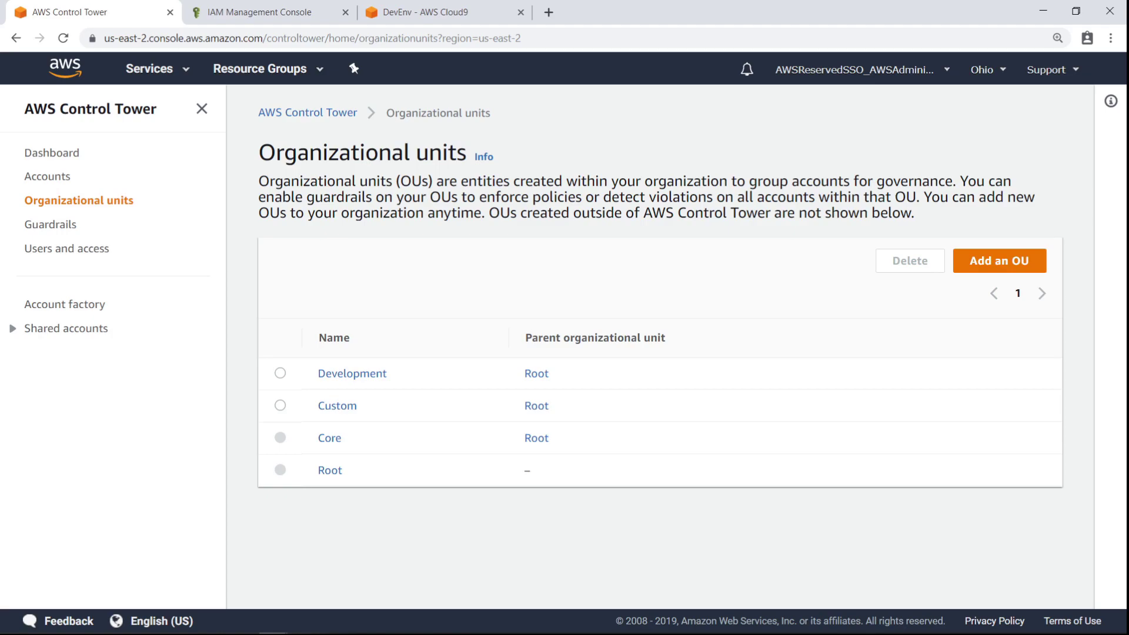
mouse_move(51, 188)
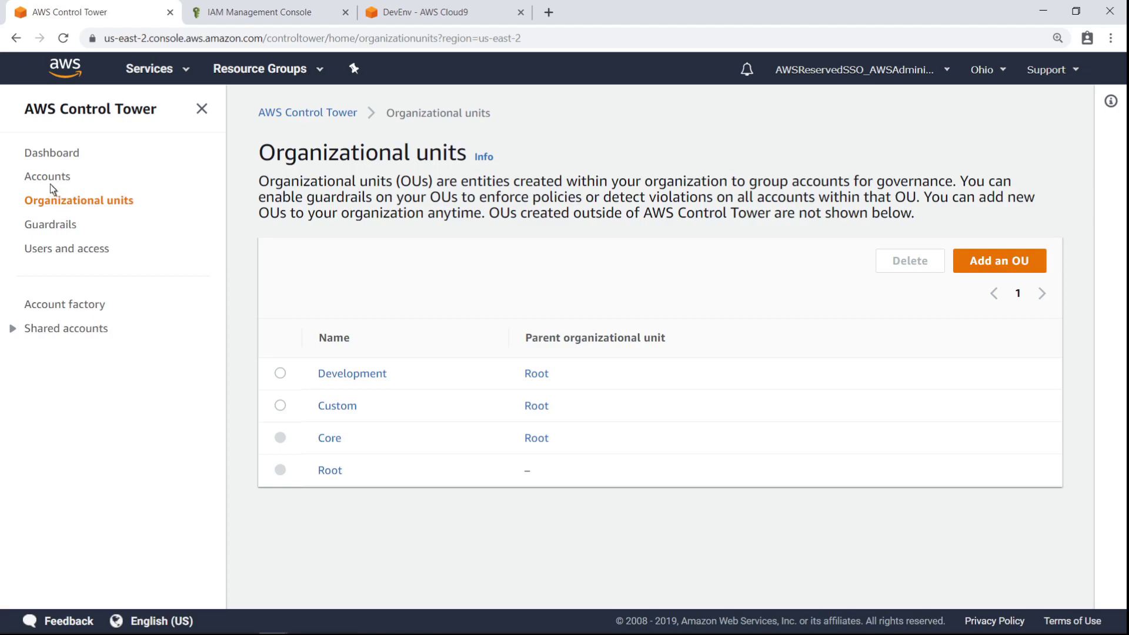
left_click(47, 175)
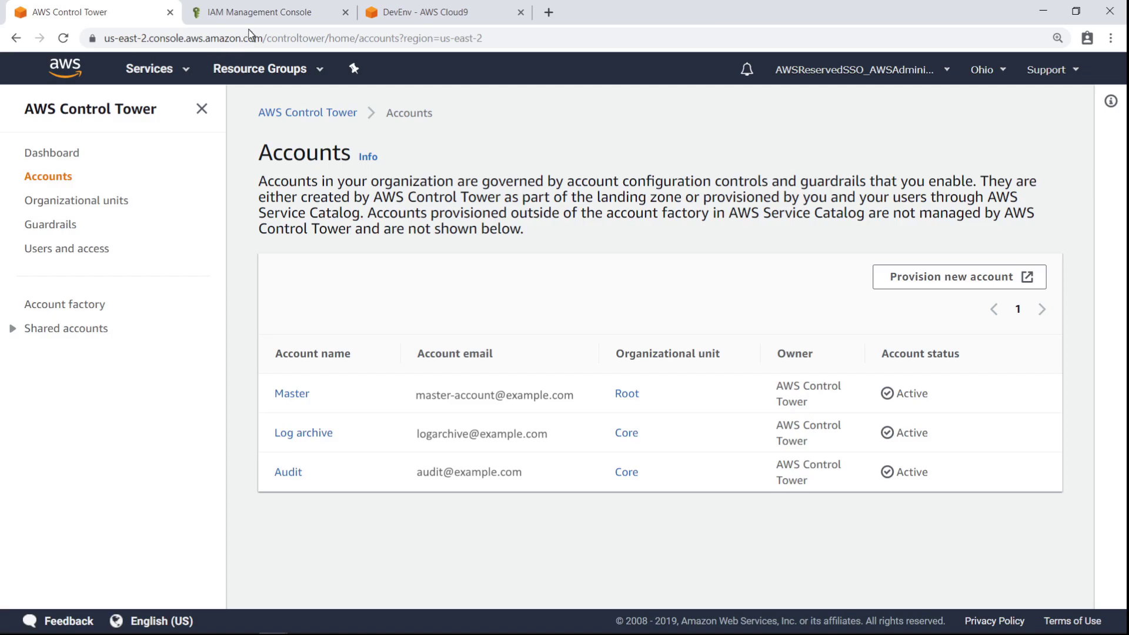
- In IAM Roles, search 'Automation' and view SampleAutomationAdministrationRole
left_click(259, 12)
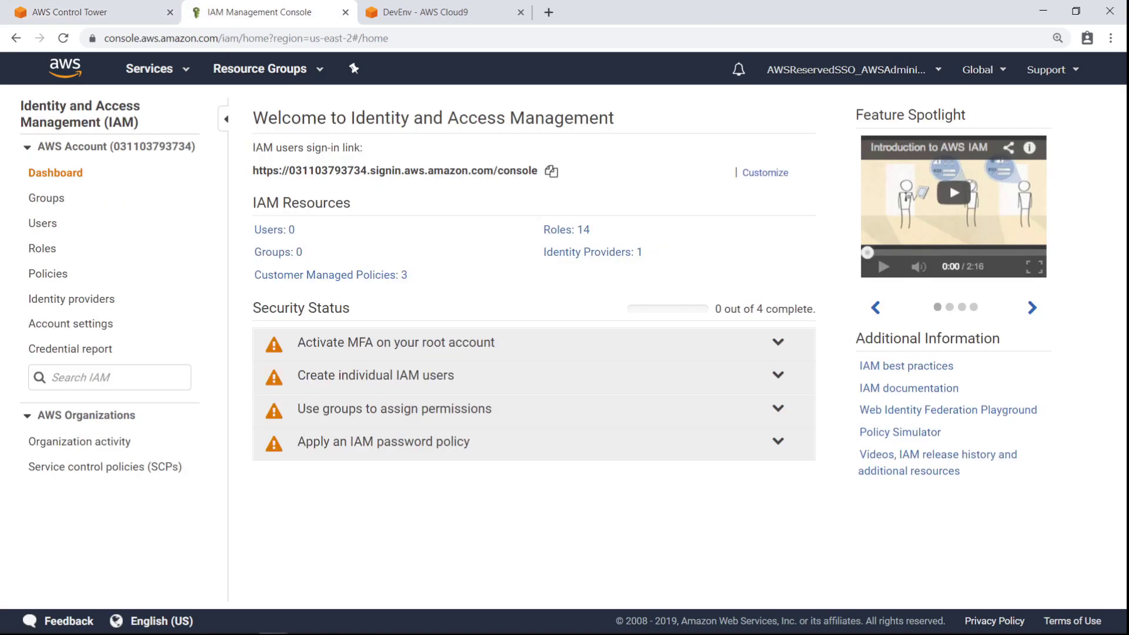
mouse_move(251, 38)
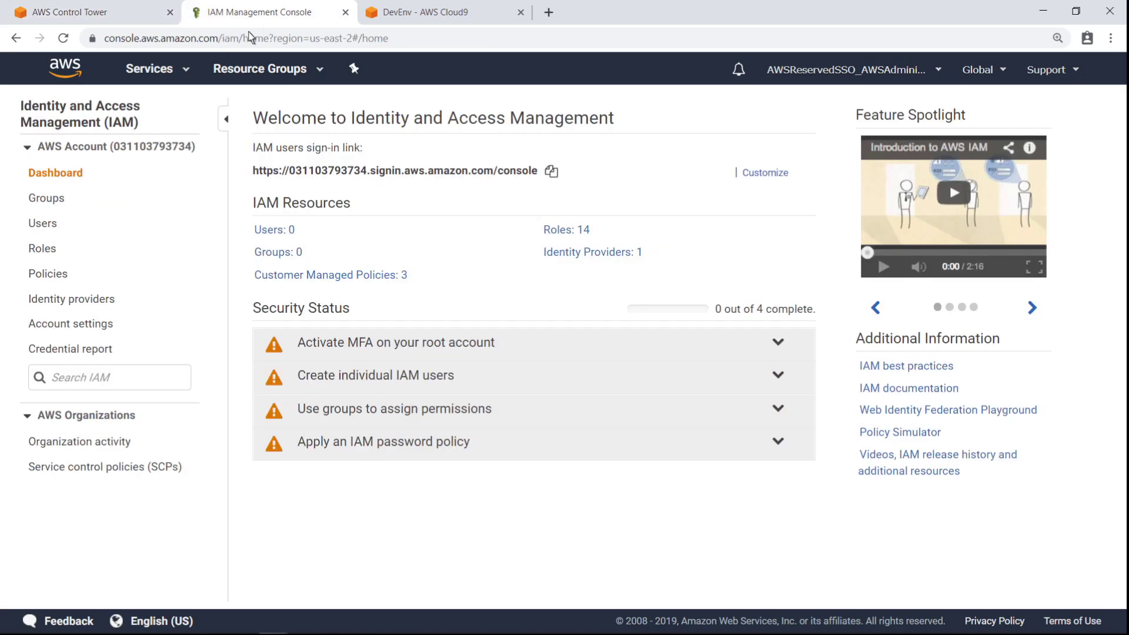
left_click(42, 248)
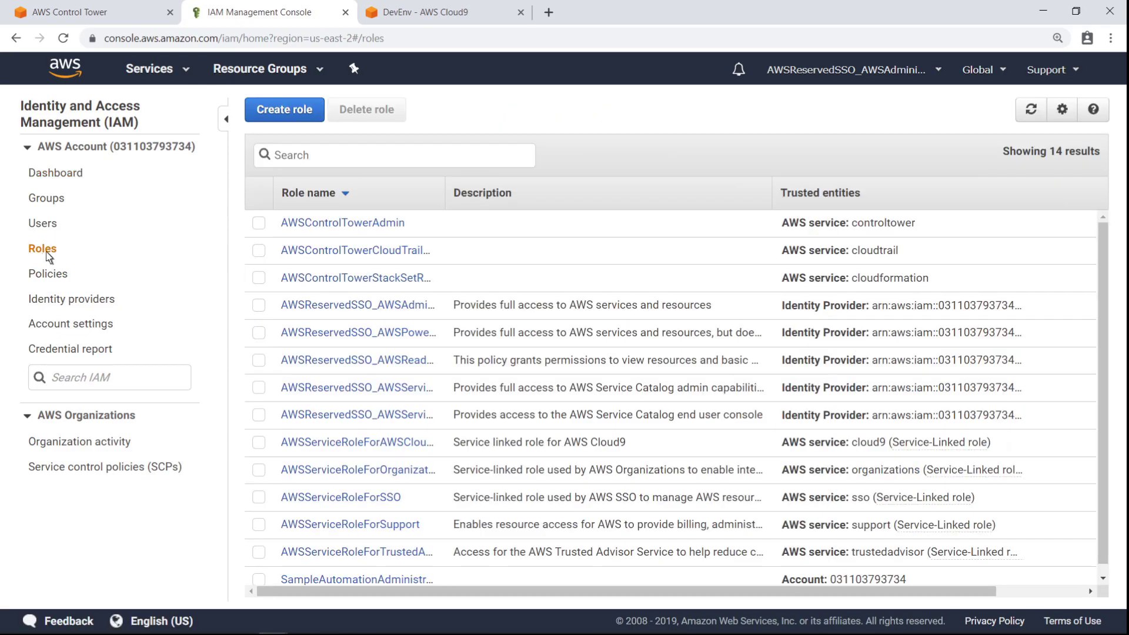
type("A")
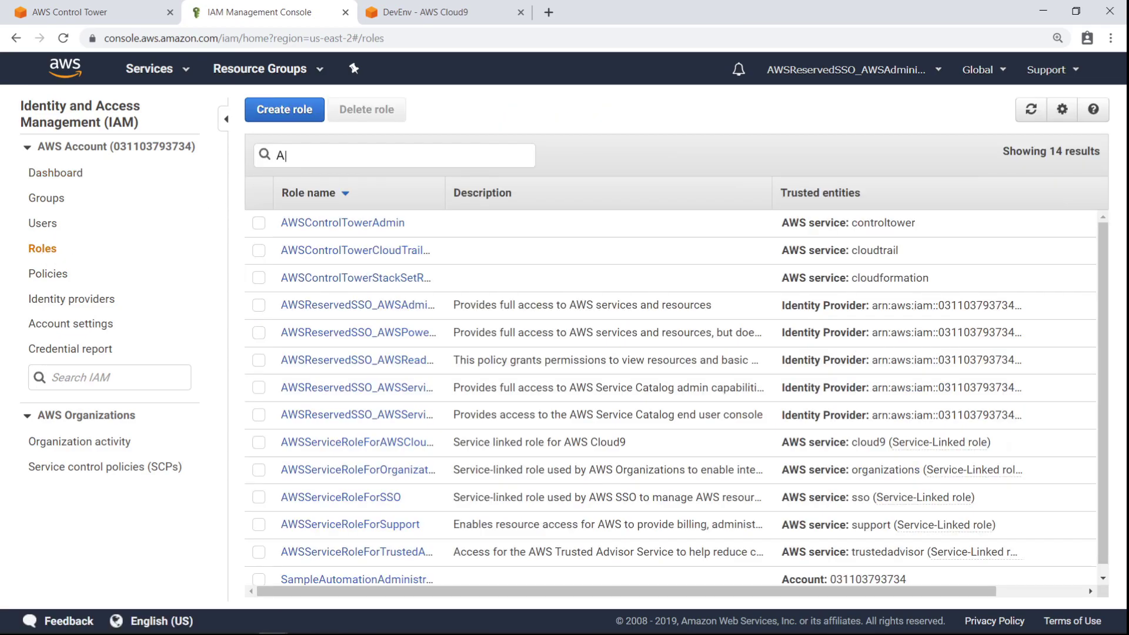
type("utomation")
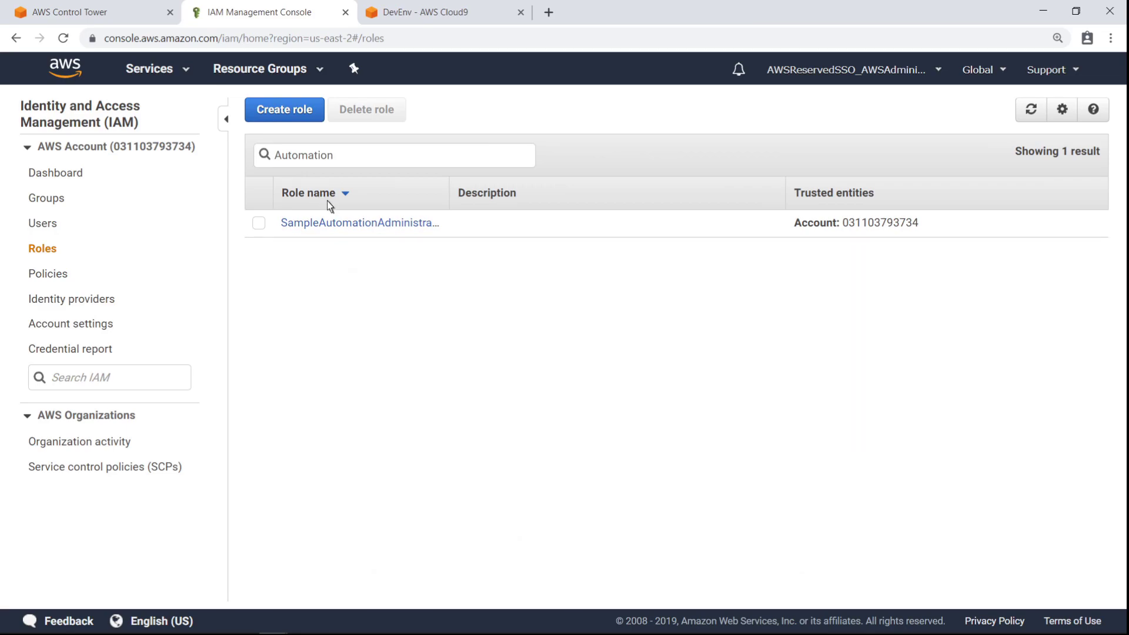
left_click(360, 222)
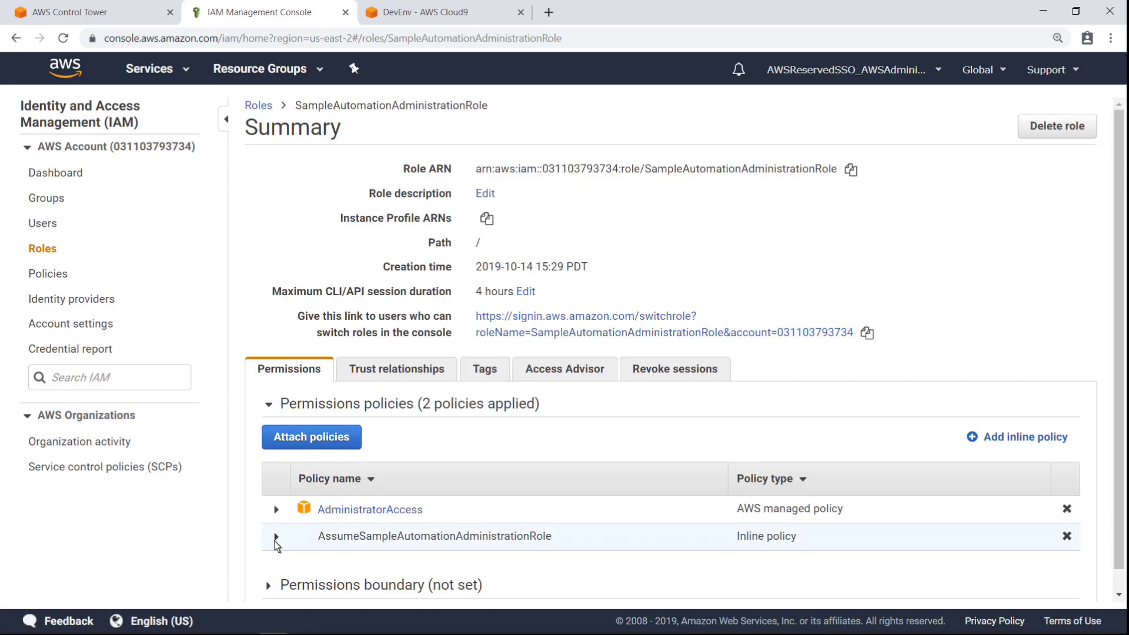
- Expand the inline policy showing sts:AssumeRole on SampleAutomationExecutionRole, then move to Cloud9
left_click(275, 536)
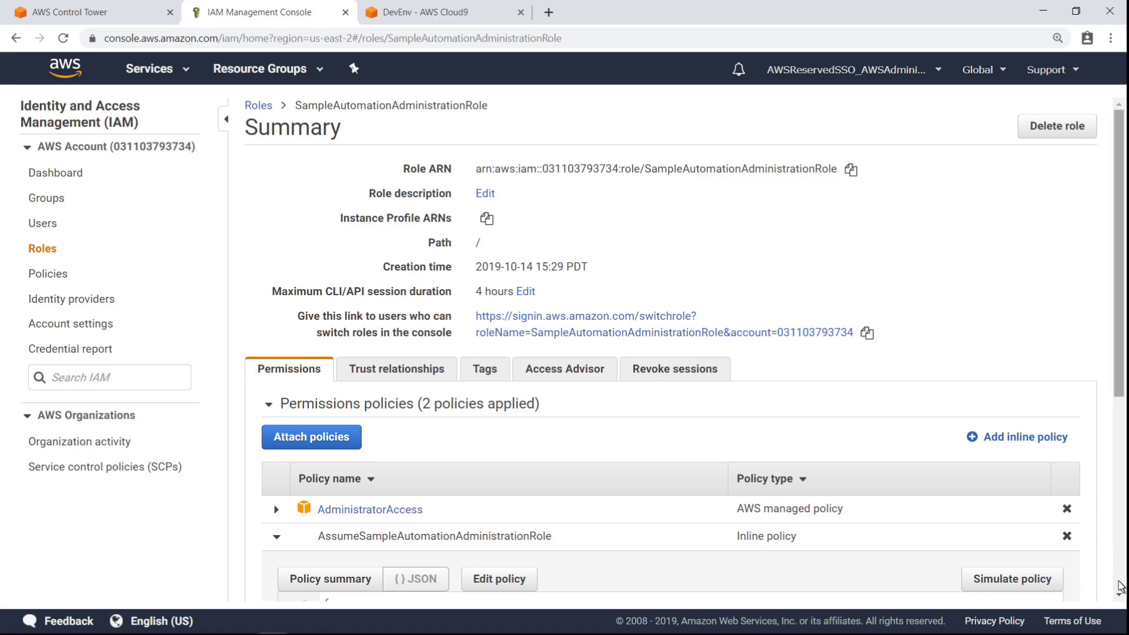
scroll("down", 3)
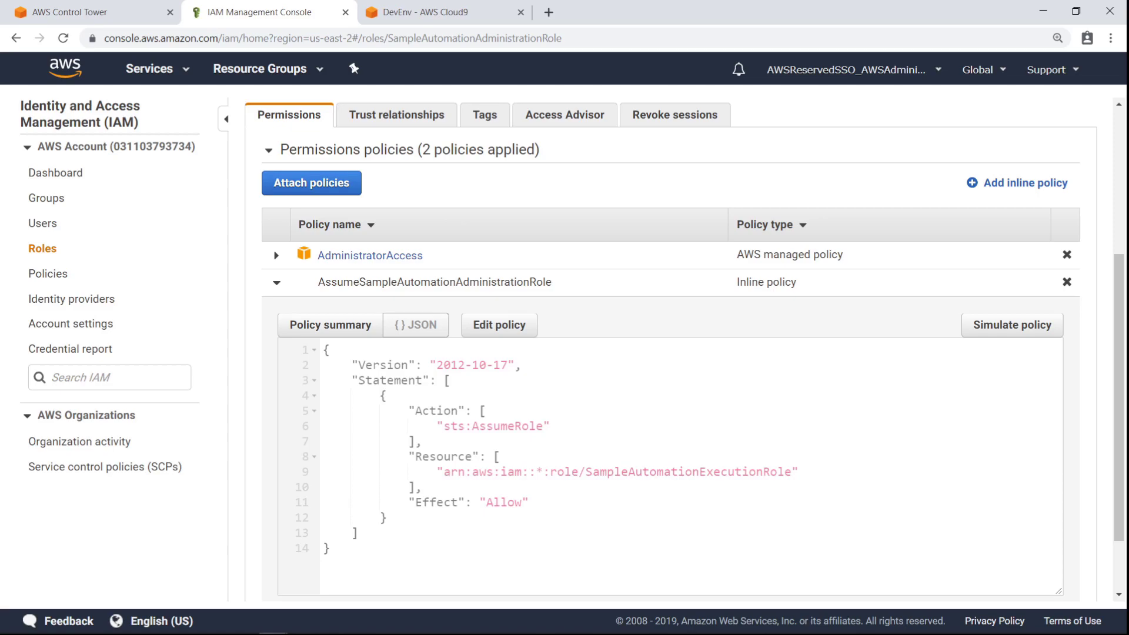
mouse_move(717, 261)
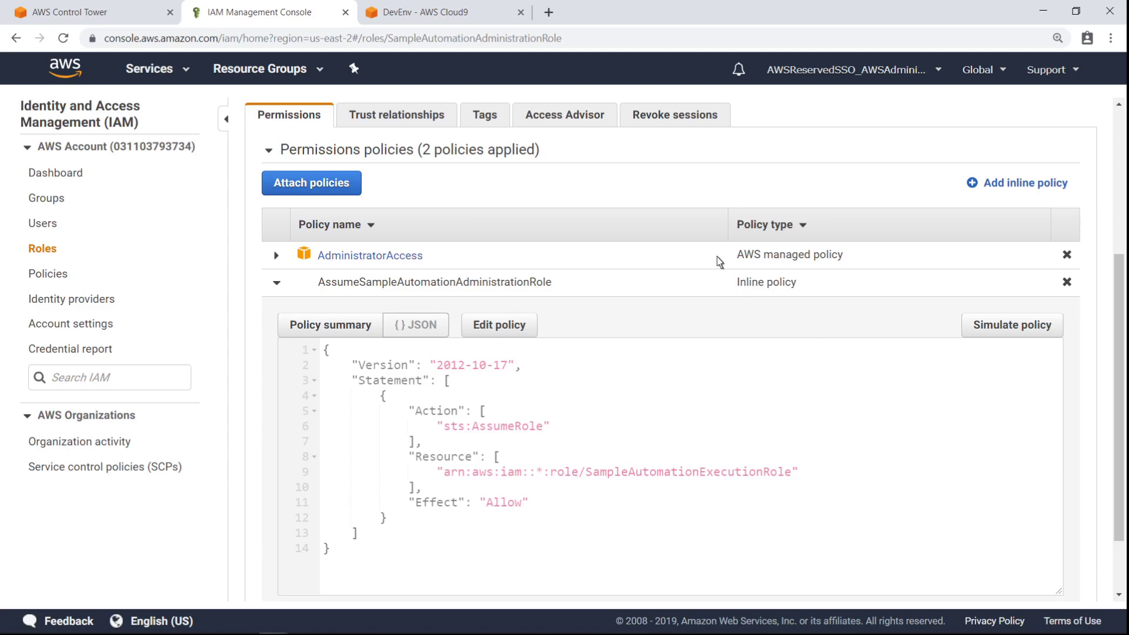
left_click(438, 12)
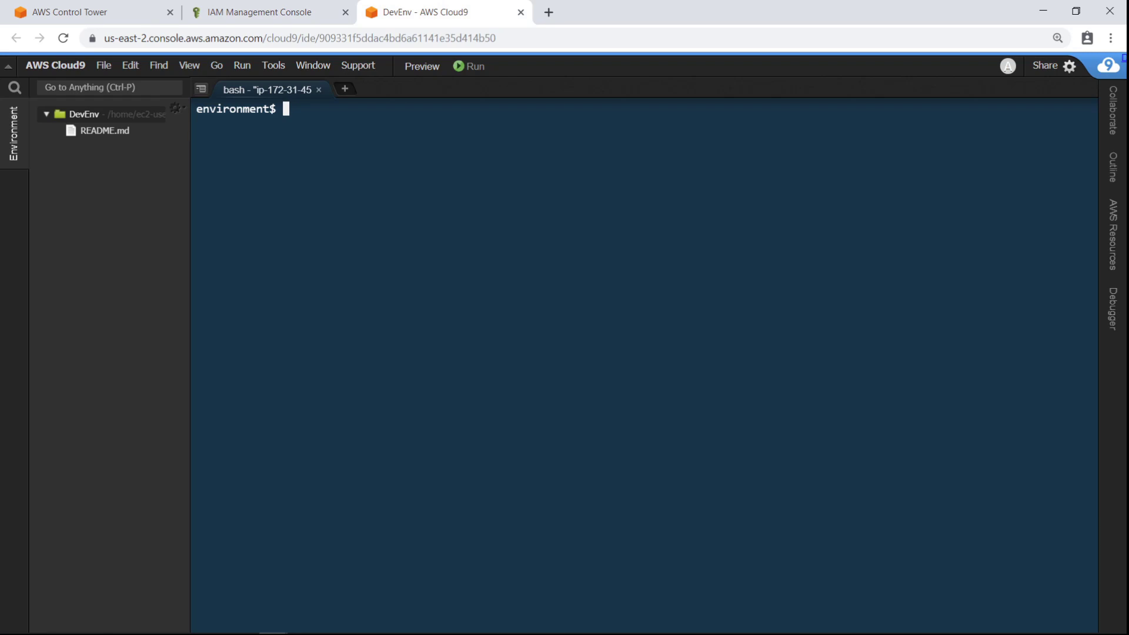
- Check the AWS CLI version and install jq with sudo yum
type("aws --version")
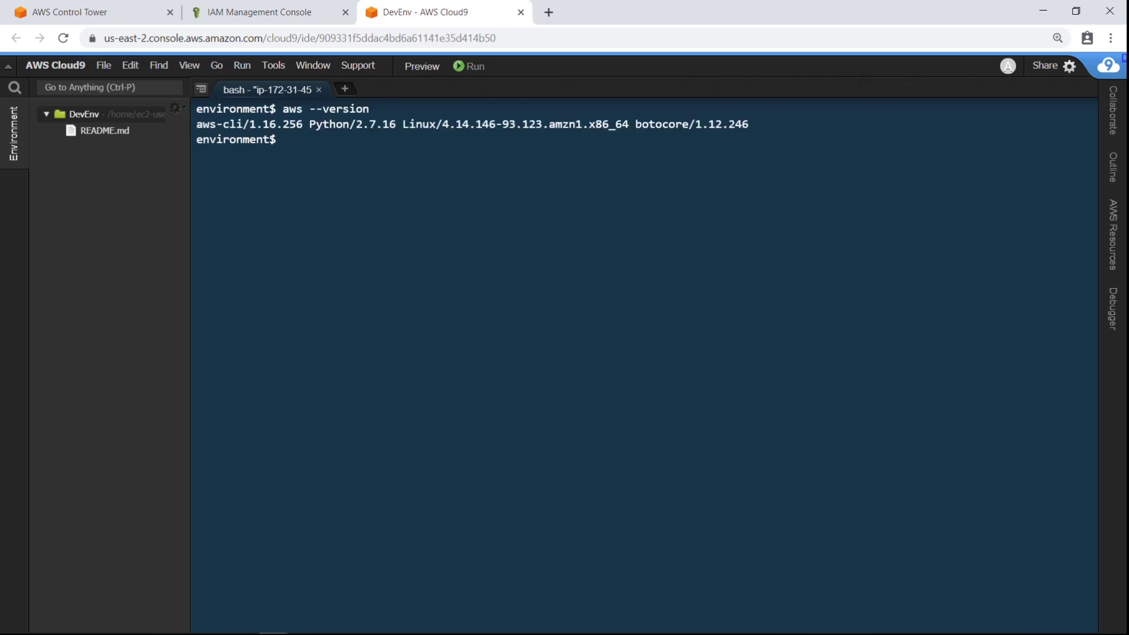
type("sudo yum install jq")
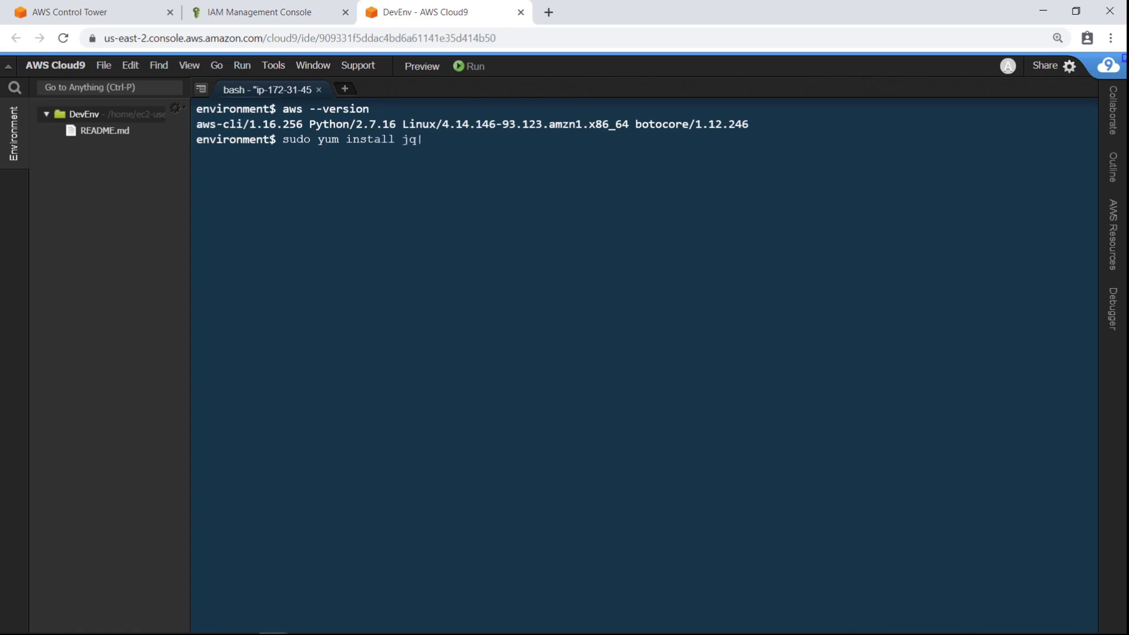
key("Return")
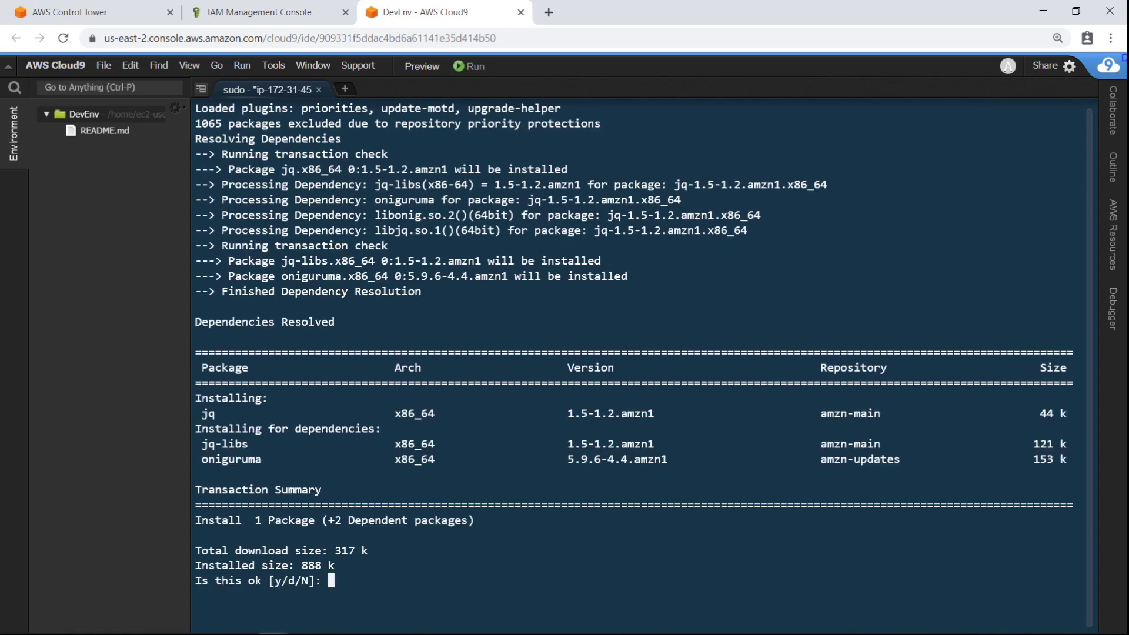
type("y")
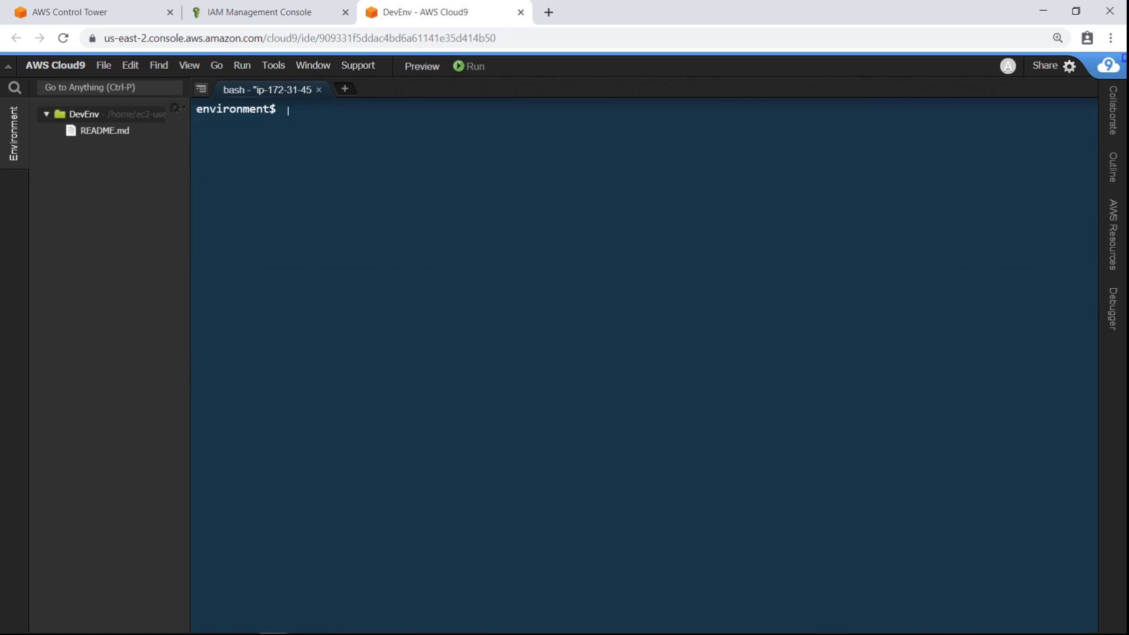
- Set REGION=us-east-2, MasterAcct, AdminArn and a RandomToken shell variable
type("REGION=us-east-2")
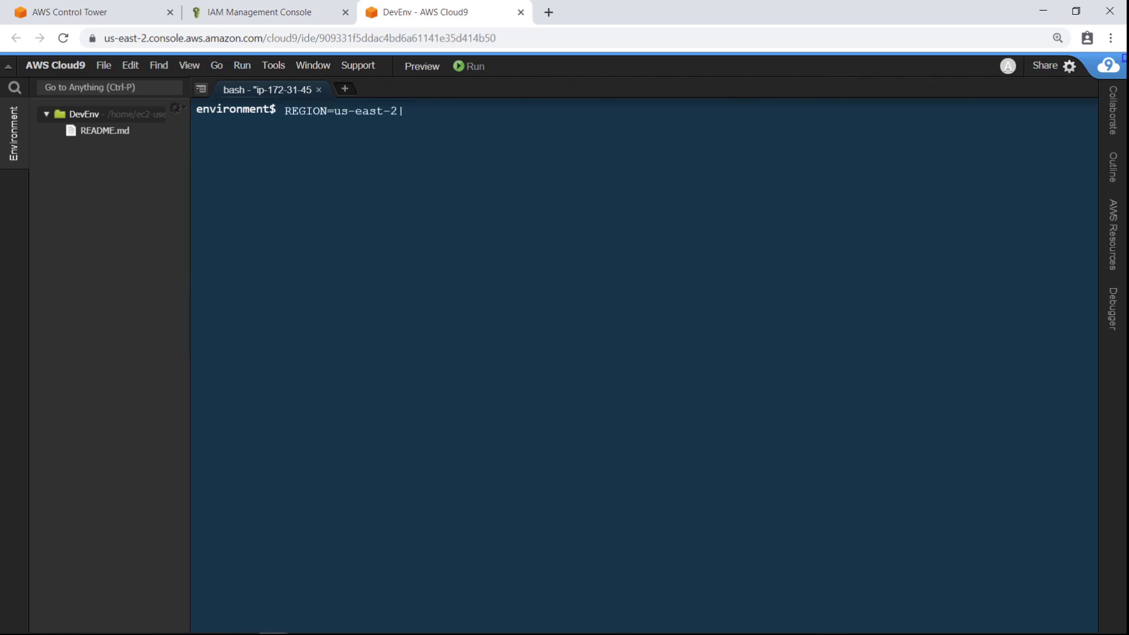
type("MasterAcct=$(aws sts get-caller-identity --query 'Account' --output text")
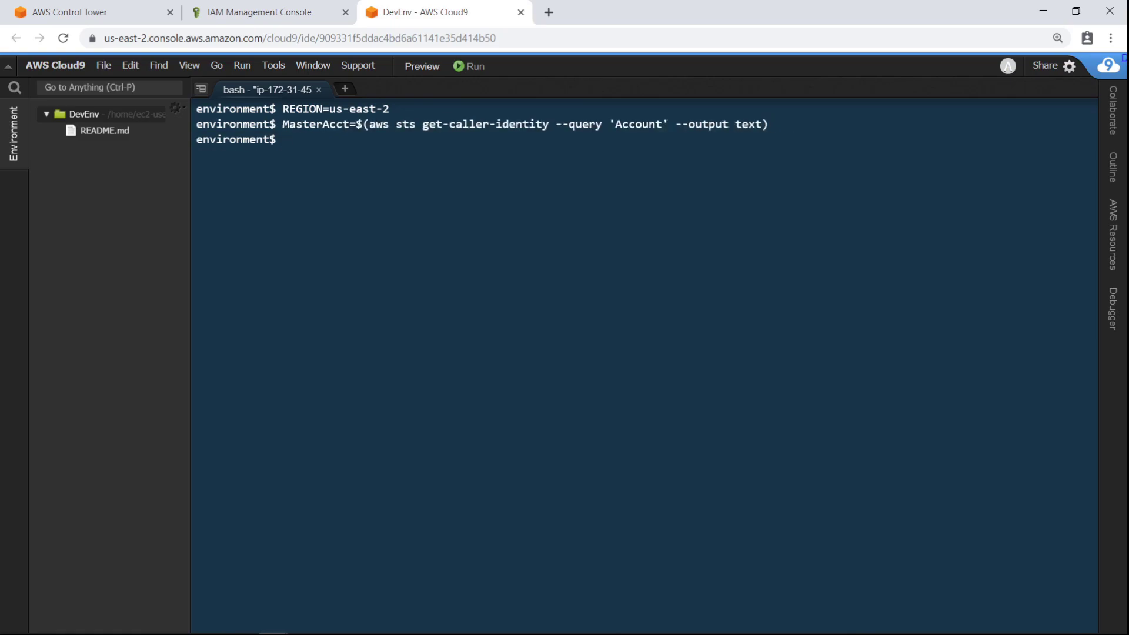
type("AdminArn=")
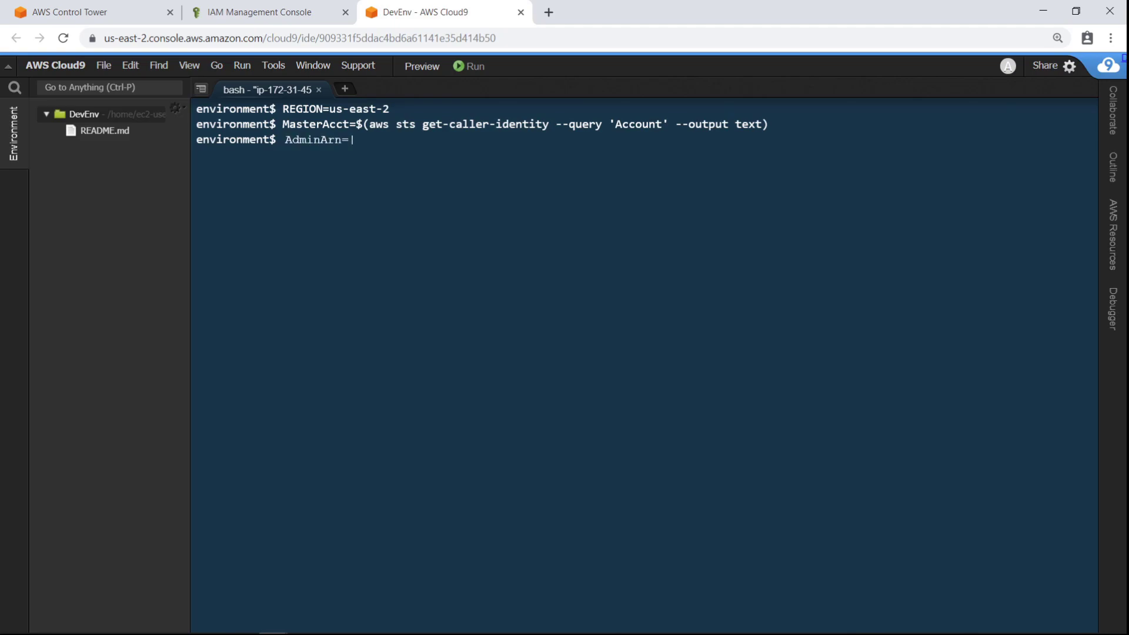
type("\"arn:aws:iam ::${MasterAcct}:role/service-role/AWSC\"")
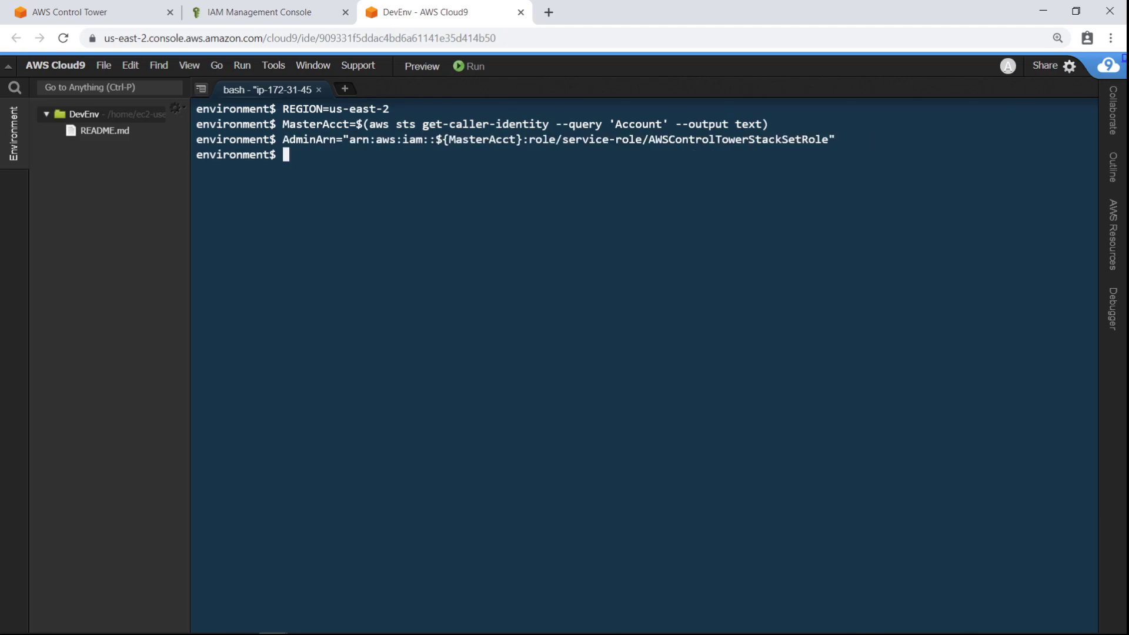
type("RandomToken")
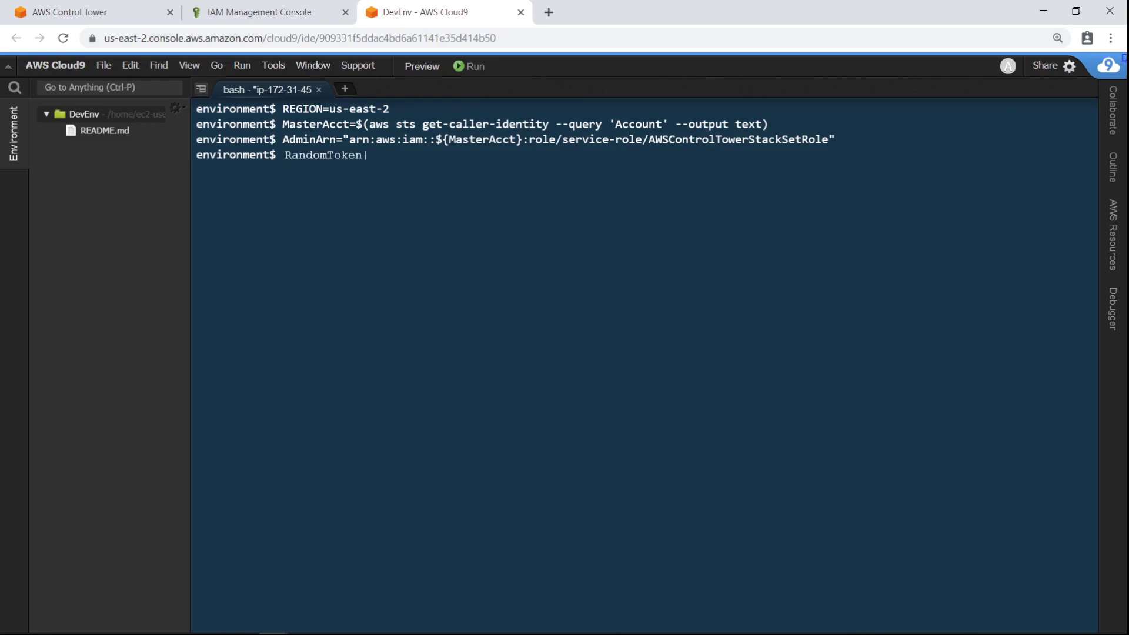
type("=$(echo $(( $RANDOM * 99999999999 )) | cut -c 1-13")
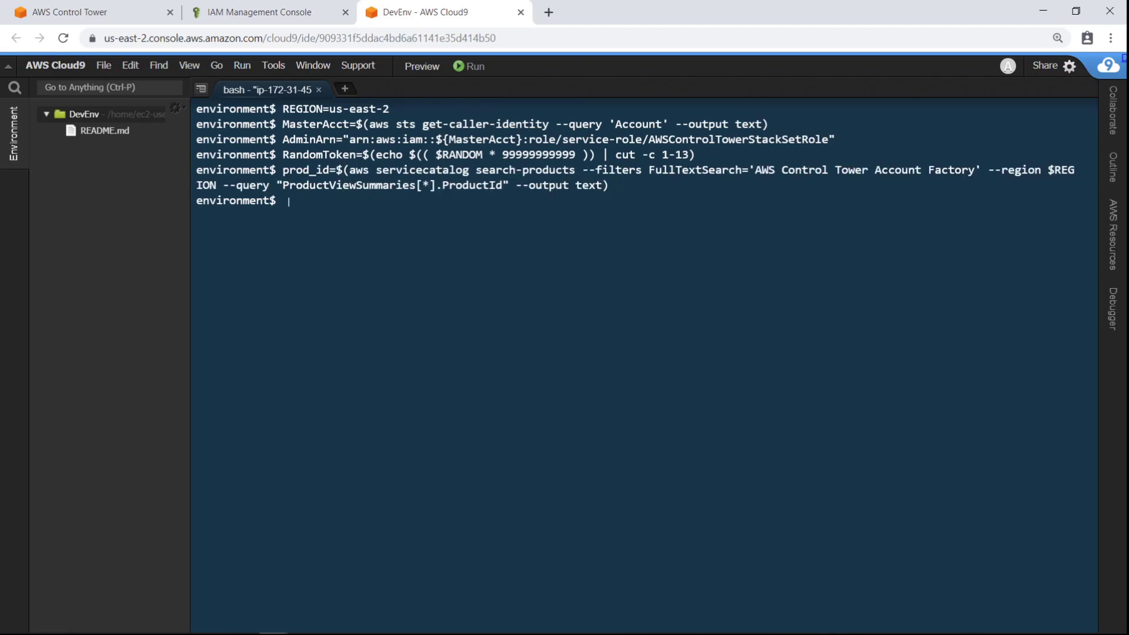
- Identify the Account Factory product ID prod_id and provisioning artifact pa_id via servicecatalog
type("echo \"Identified a SC Product : $prod_id \"")
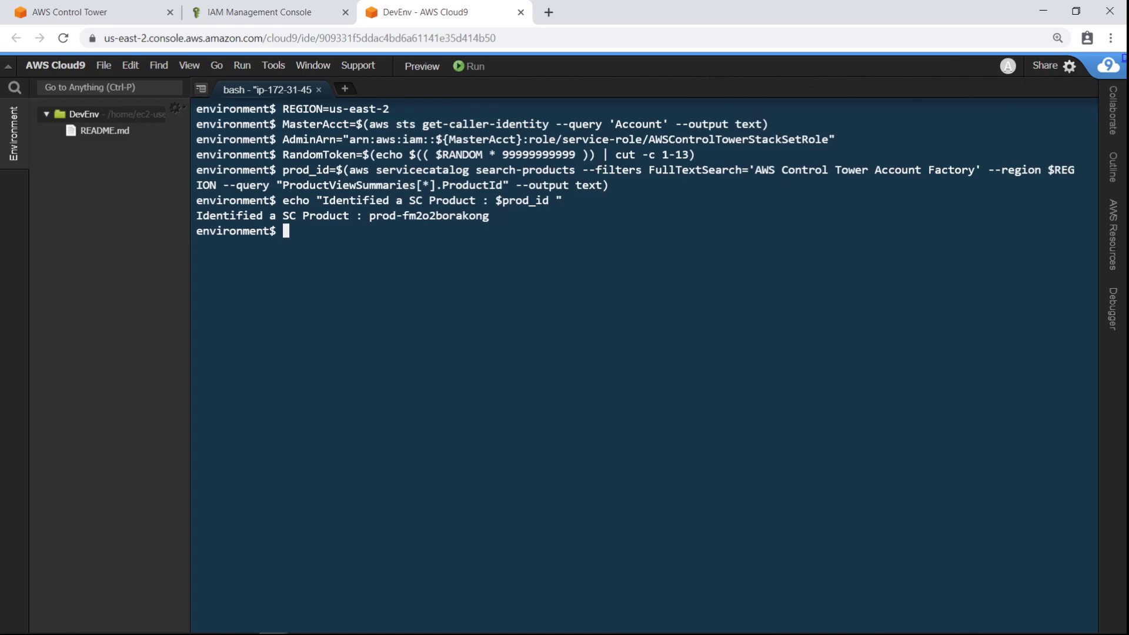
type("pa_id=$(aws servicecatalog describe-")
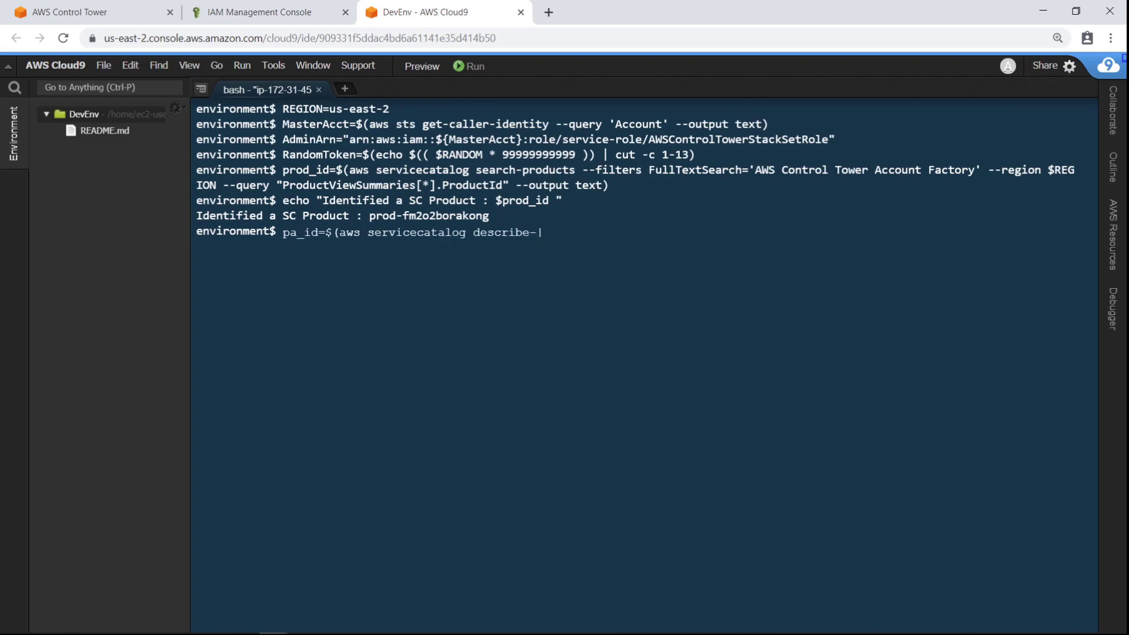
type("echo \"Identified a SC Provisioning Artifact : $pa_id")
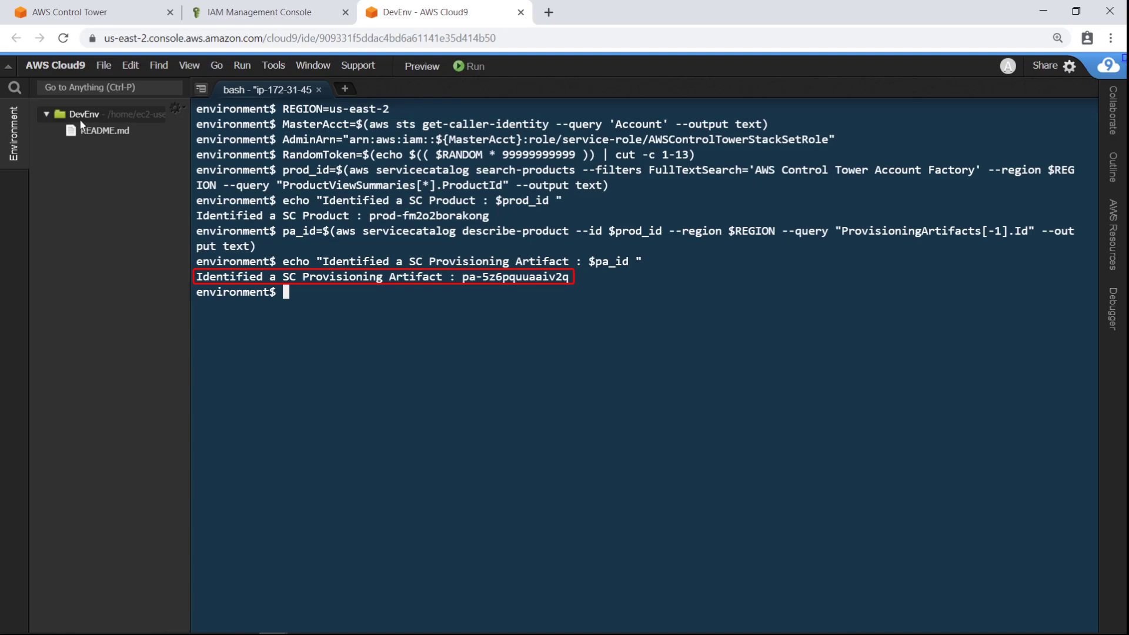
- Upload params.json to DevEnv, view it in the editor, and return to the bash terminal
right_click(82, 114)
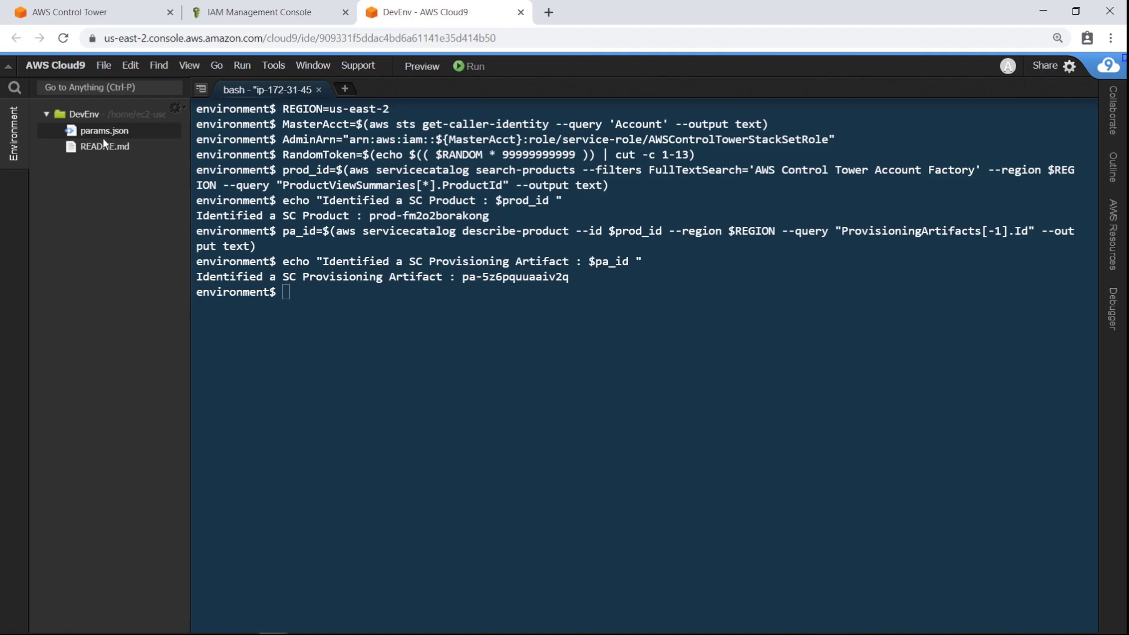
right_click(104, 131)
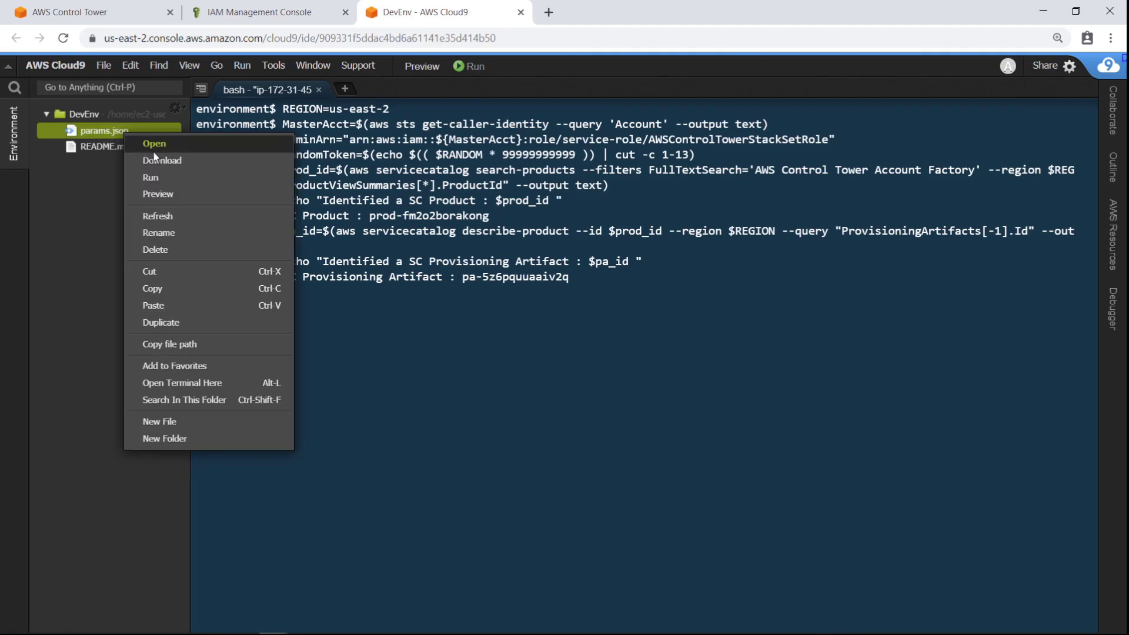
left_click(153, 144)
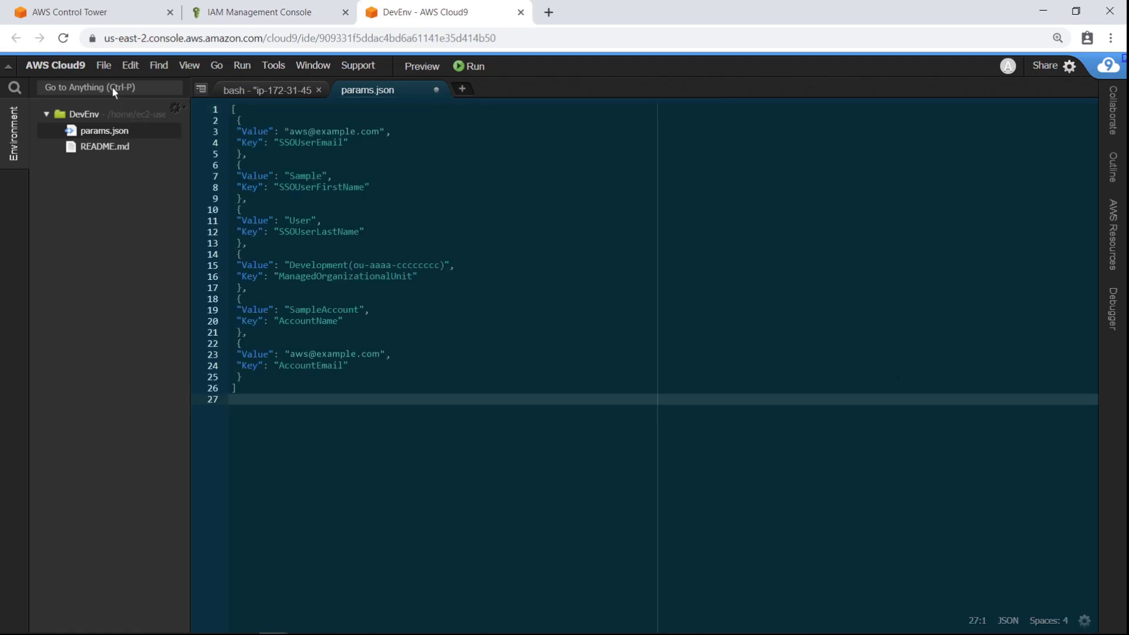
left_click(103, 66)
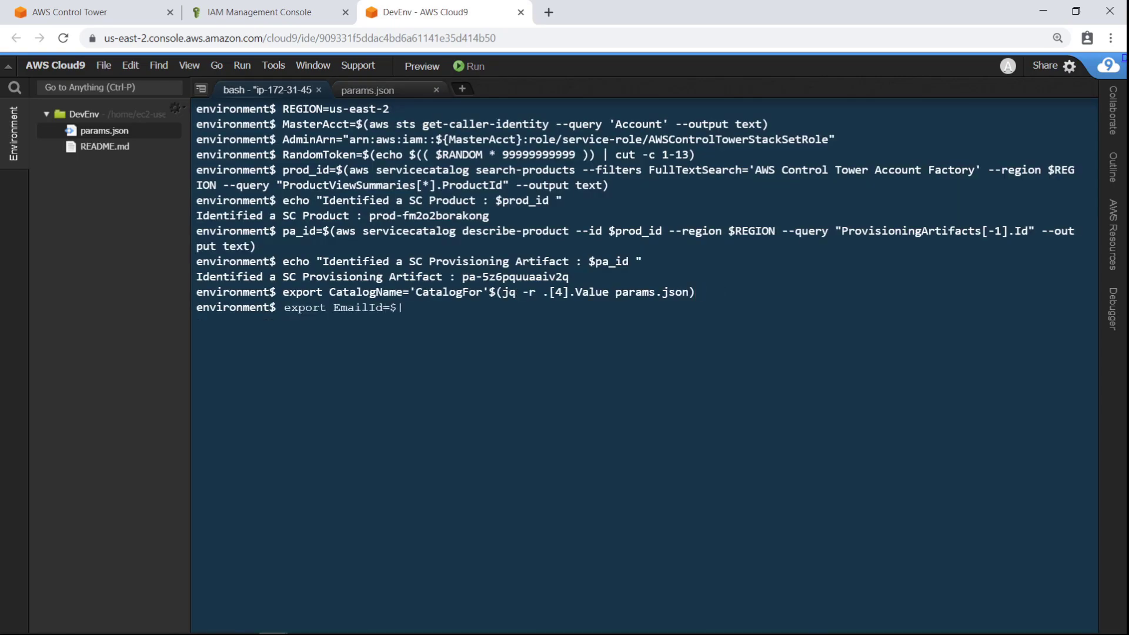
- Export CatalogName, run servicecatalog provision-product with prod_id, pa_id and RandomToken, and poll status until it changes
type("(jq -r .[0].Value params.json)")
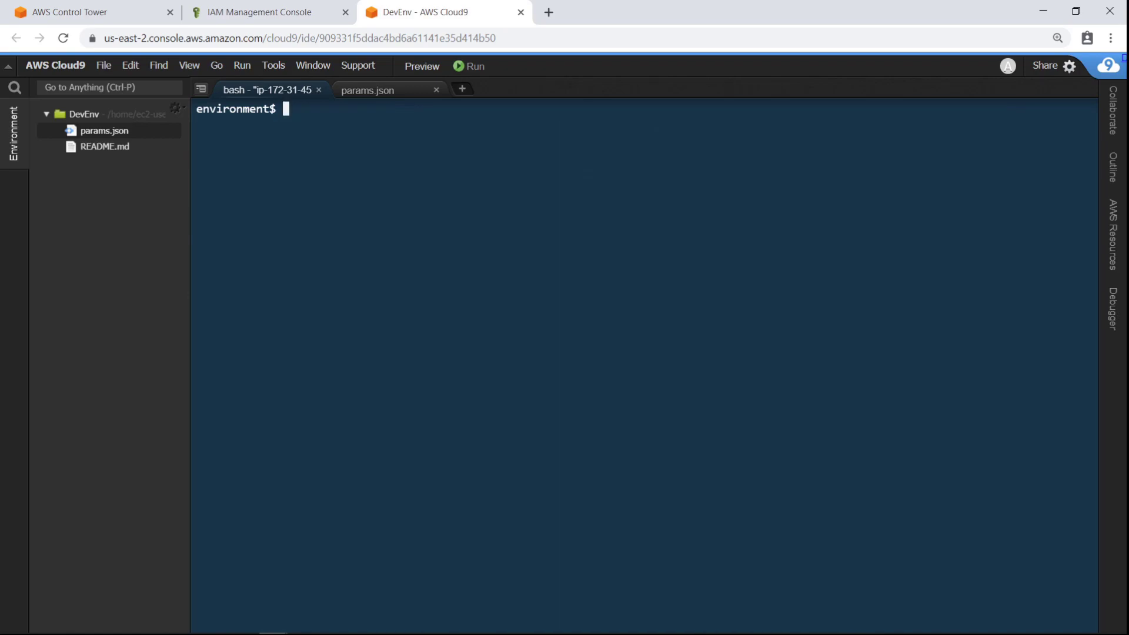
type("aws servicecatalog provision-product -")
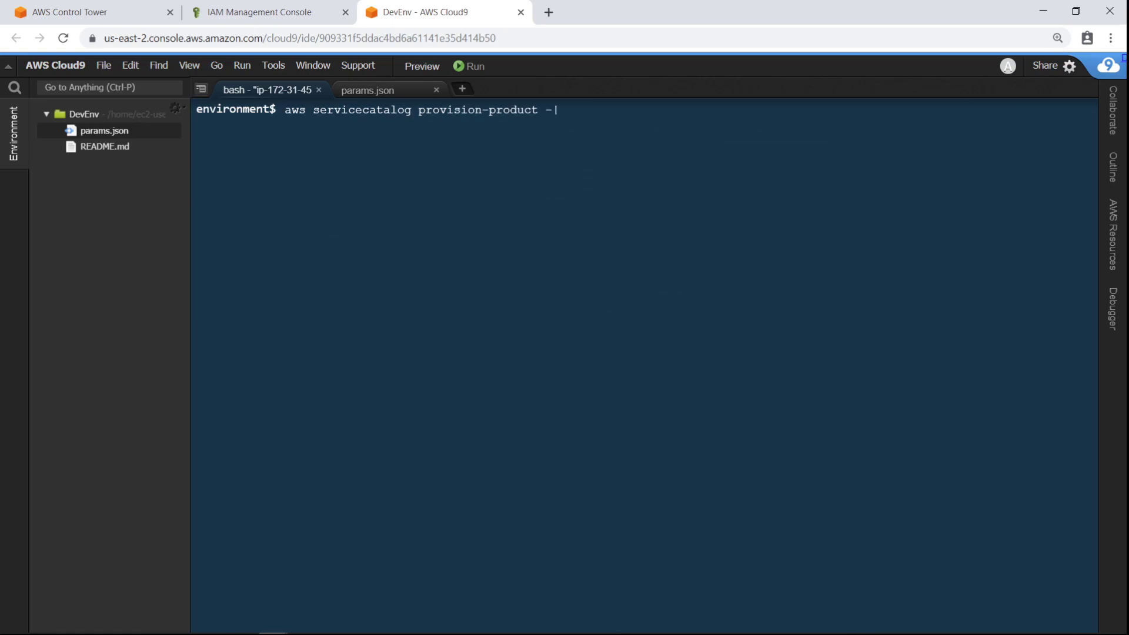
type("-product-id $prod_id --provisioning-artifact-id")
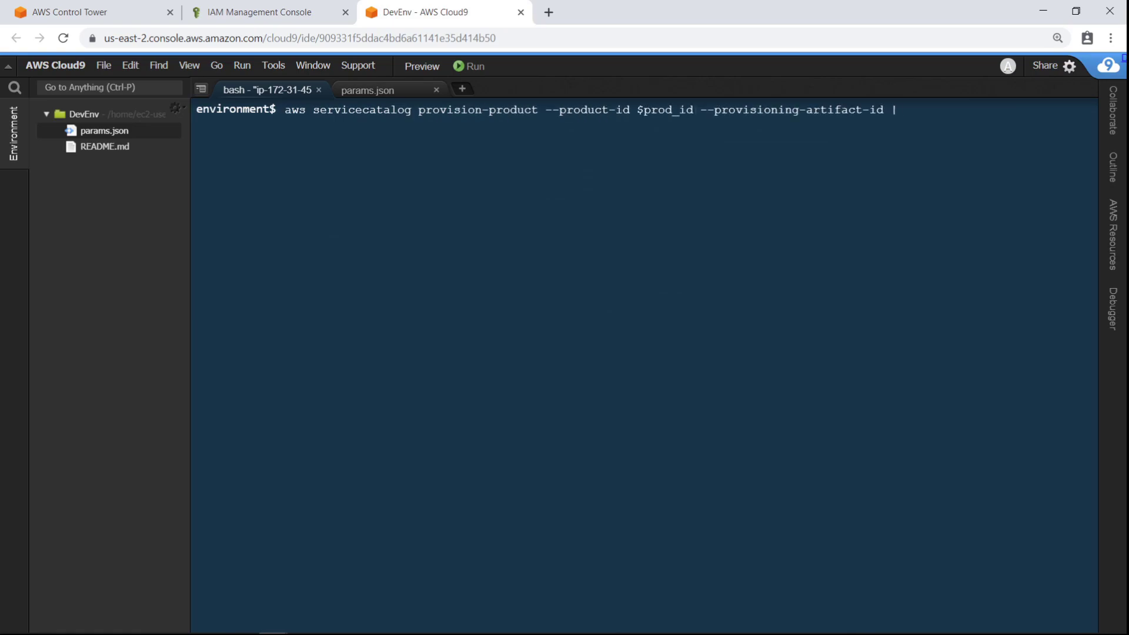
type("$pa_id --provision-token $RandomToken --provisioned-product-name $CatalogName --provisioning-parameters file://params.json")
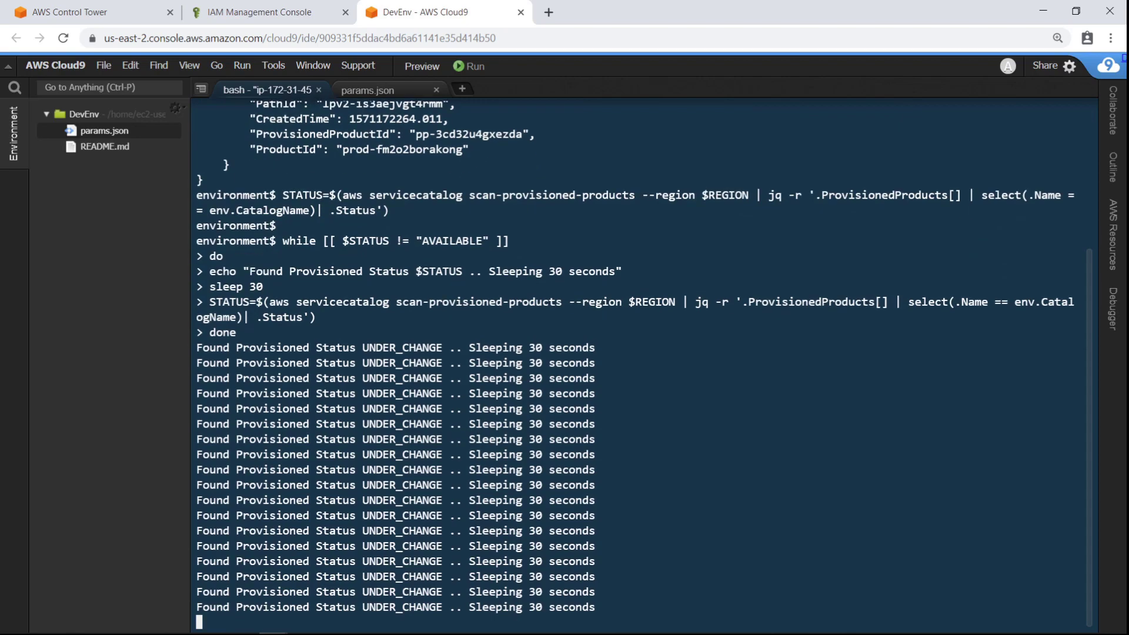
scroll("down", 3)
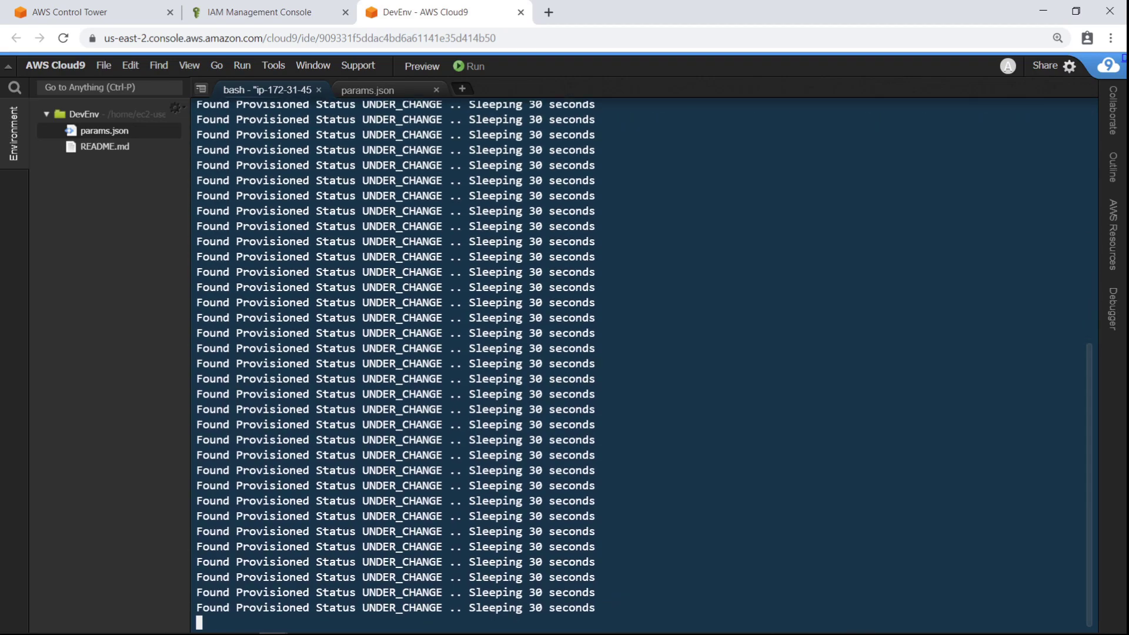
type("echo \"Status changed to ${STATUS}\"")
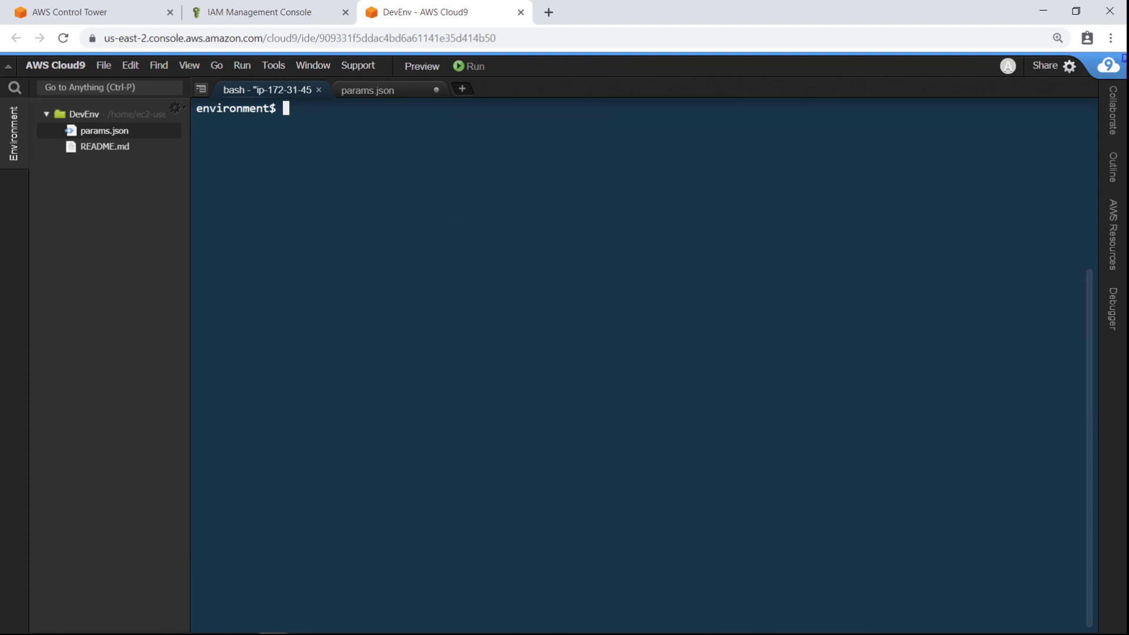
- Get NewAcct from organizations list-accounts, create the CreateAdditionalRoles stack set and its stack instances for it
type("NewAcct=$(aws organizations list-accounts  | jq -r '.Accounts[] | select(.Email == env.EmailId)| .Id")
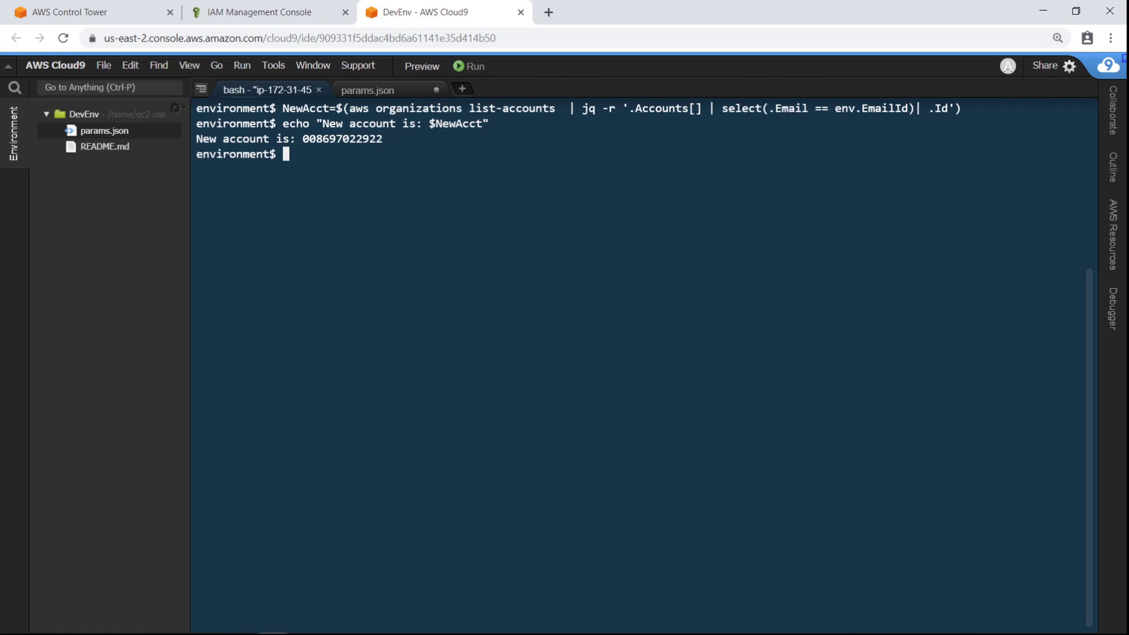
type("aws cloudformation creat")
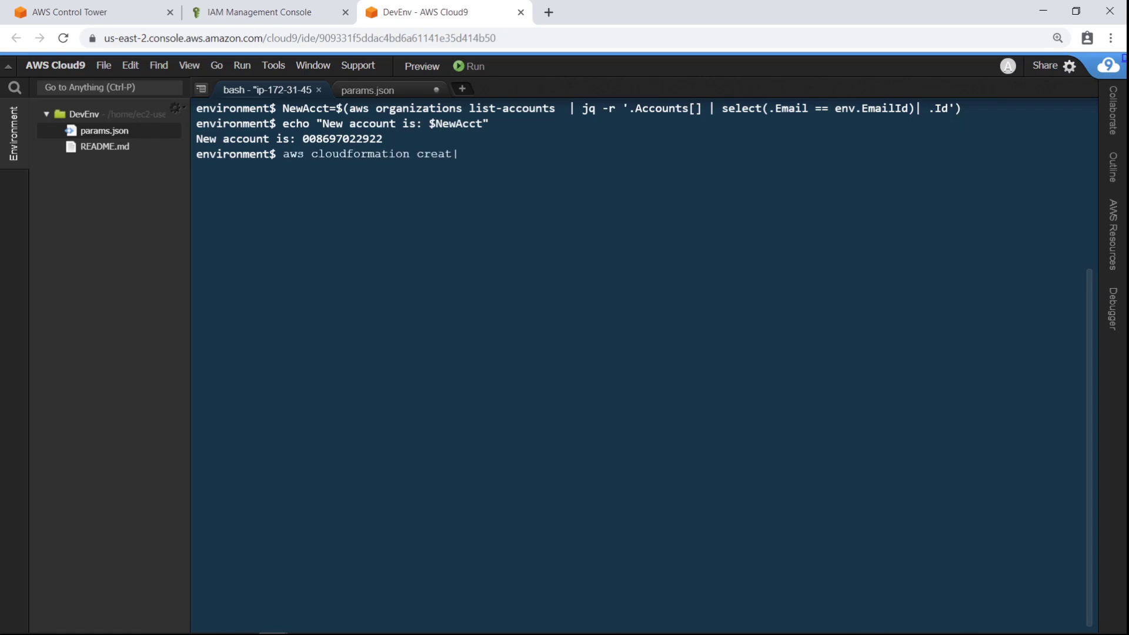
type("e-stack-set --stack-set-name CreateAdditionalRol")
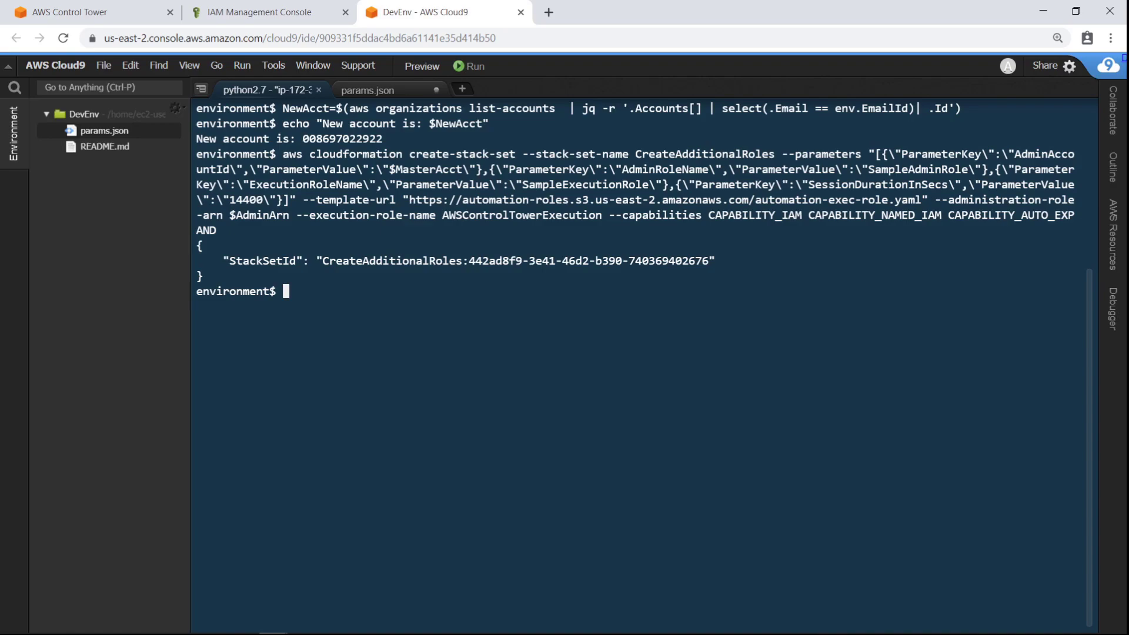
type("aws clou")
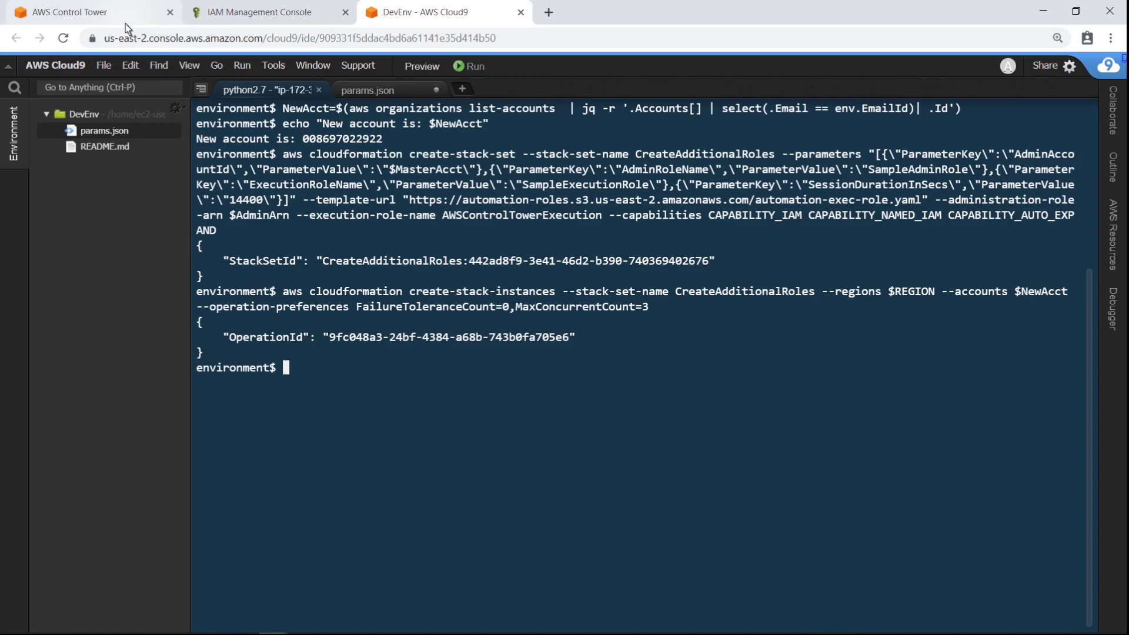
- From Control Tower Users and access, reach AWS Single Sign-On and its user portal sign-in page
left_click(79, 12)
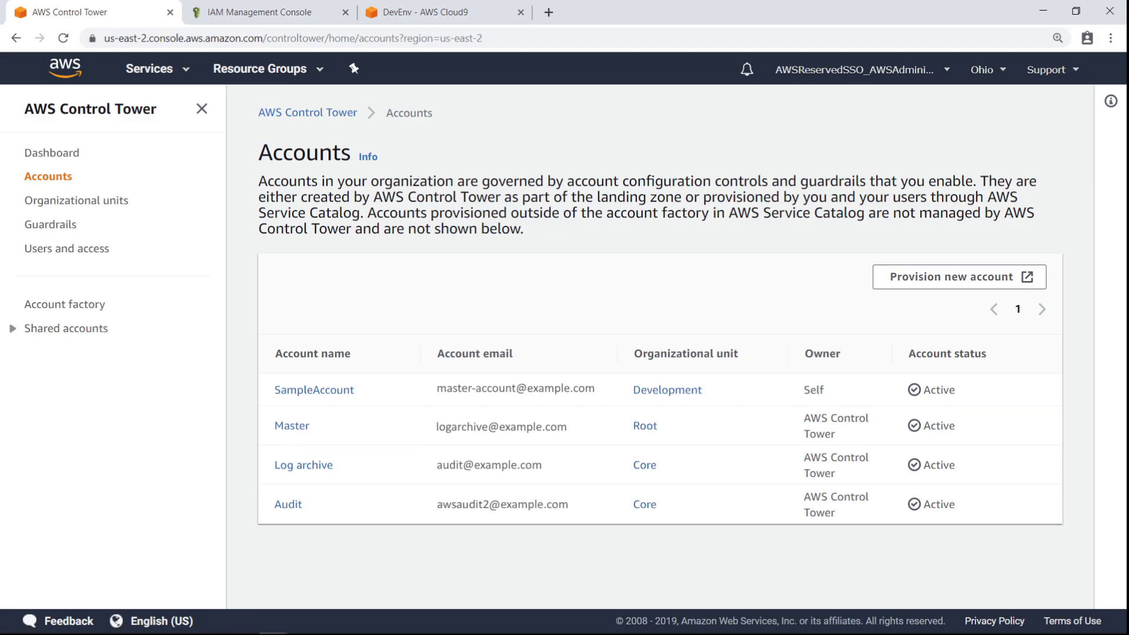
mouse_move(53, 188)
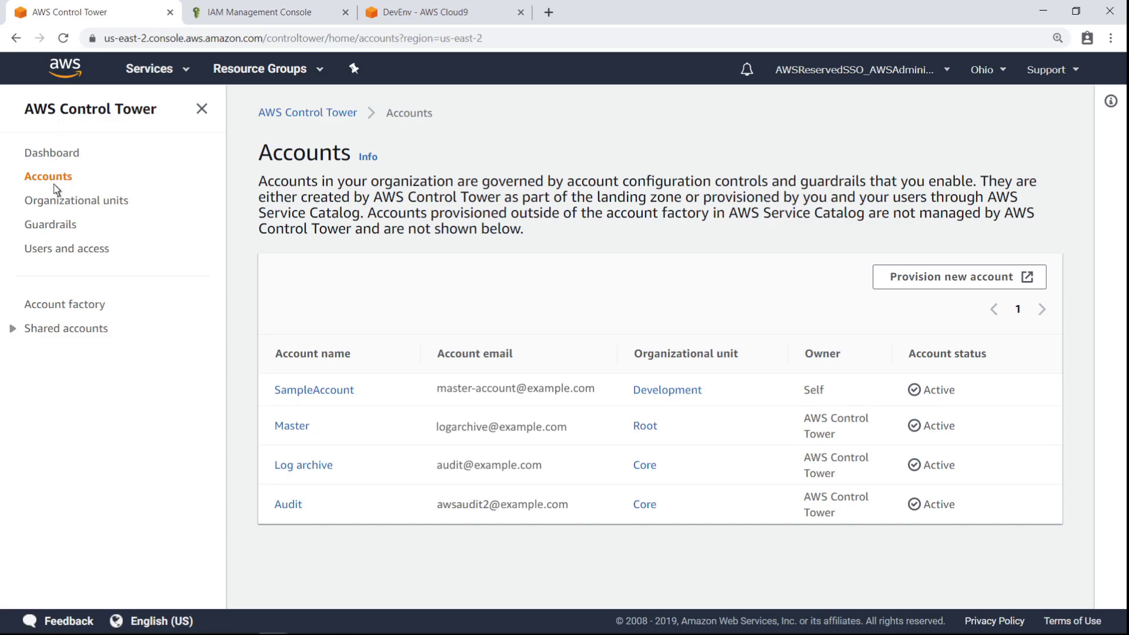
left_click(67, 248)
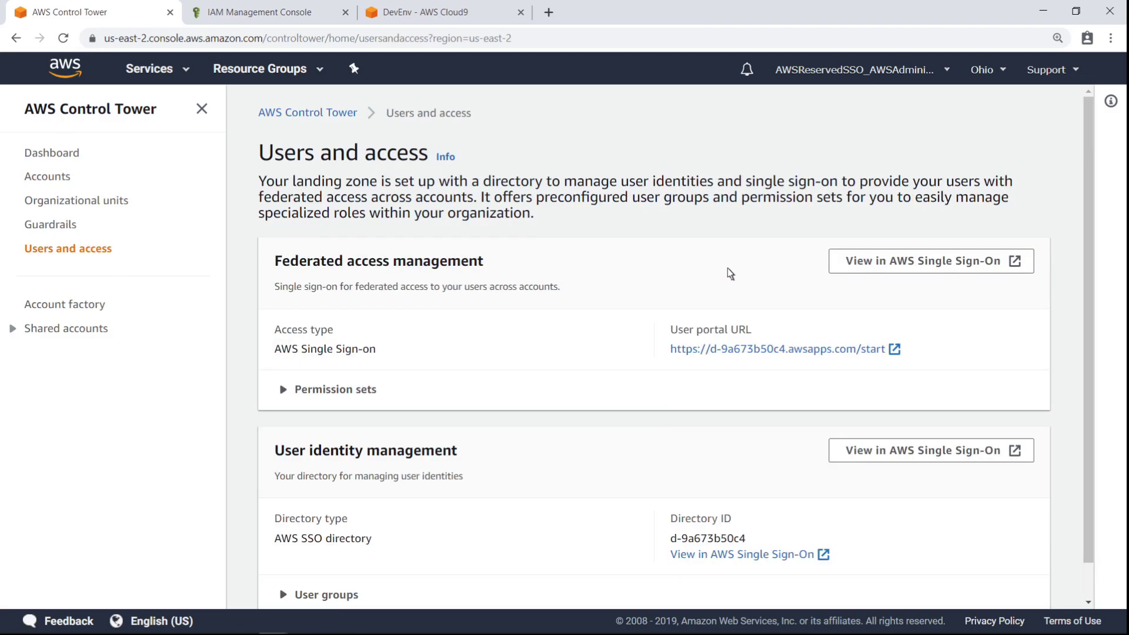
left_click(931, 261)
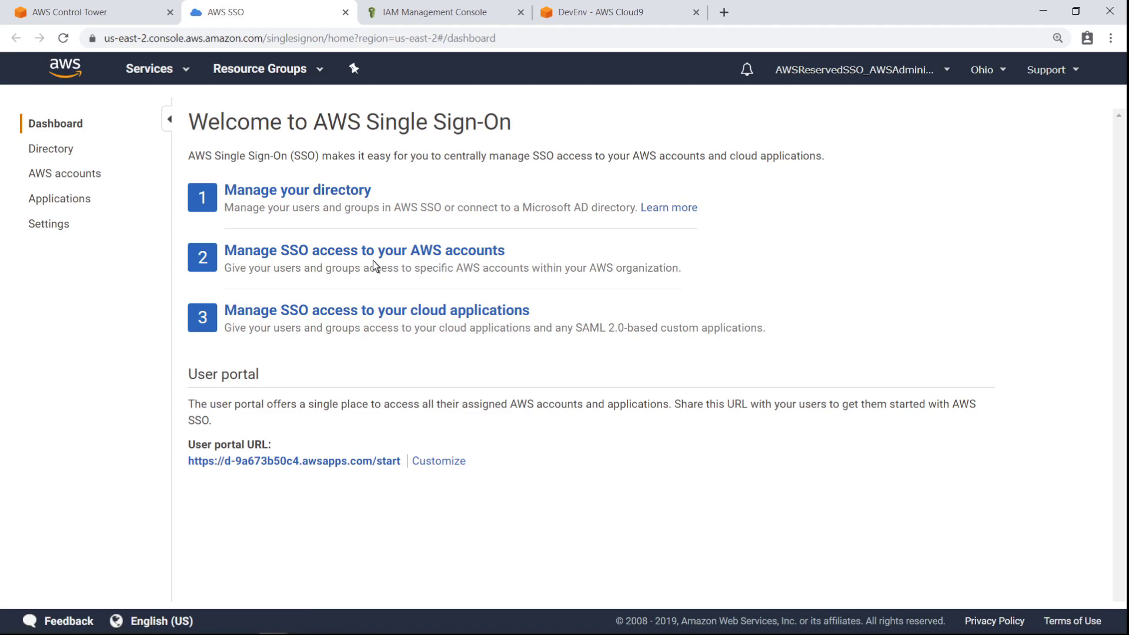
left_click(364, 249)
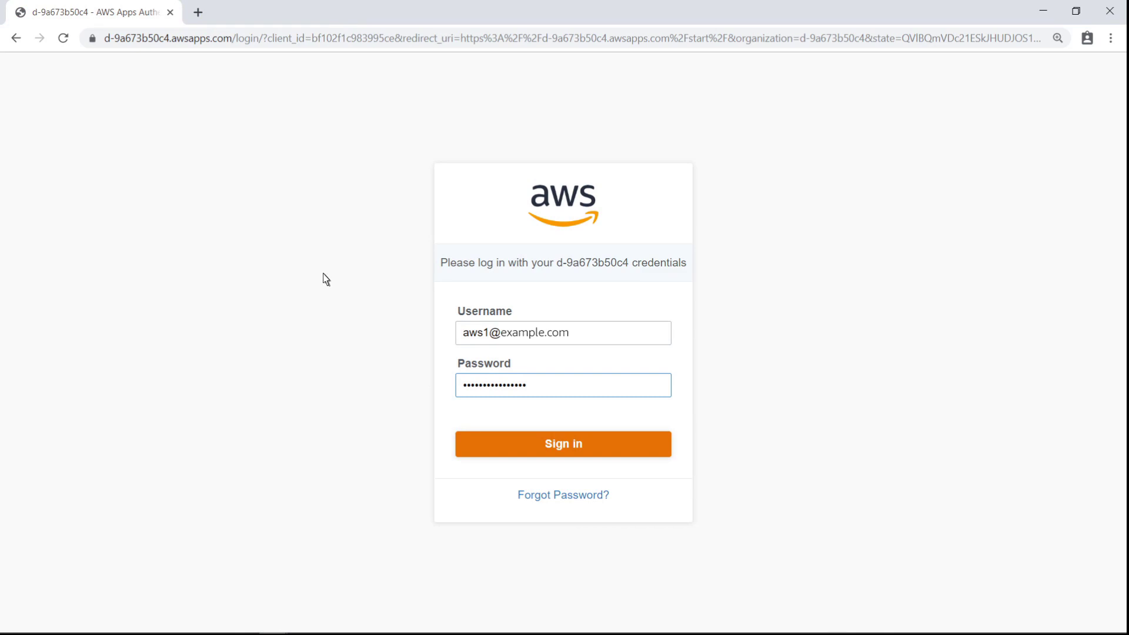
- Sign in and launch the management console for SampleAccount using AWSAdministratorAccess
left_click(563, 443)
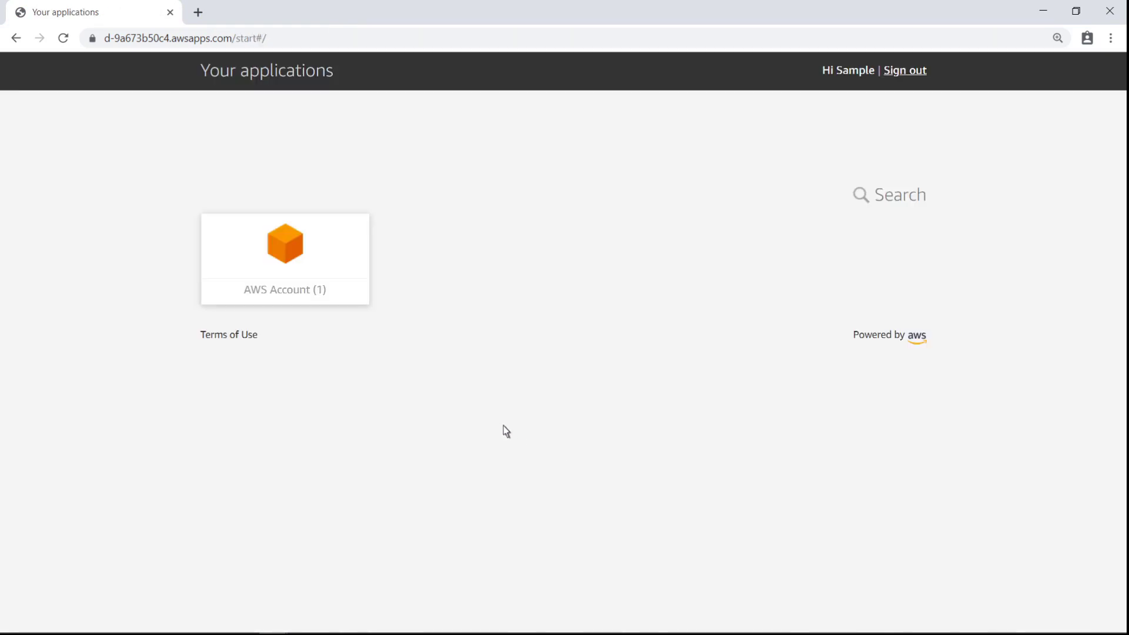
left_click(285, 259)
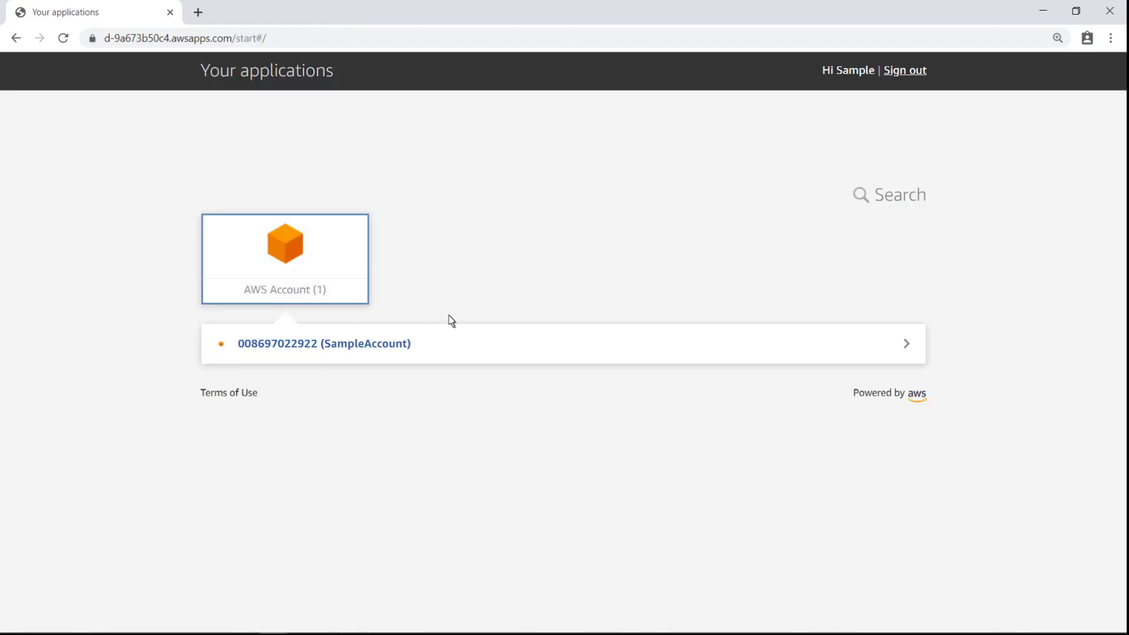
left_click(323, 342)
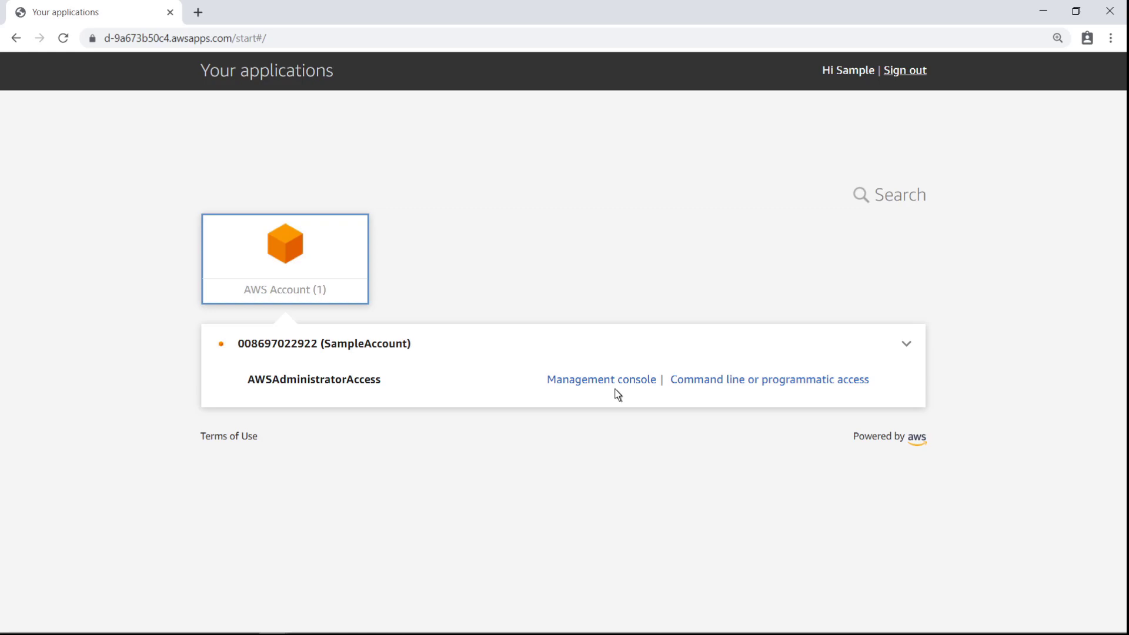
left_click(601, 380)
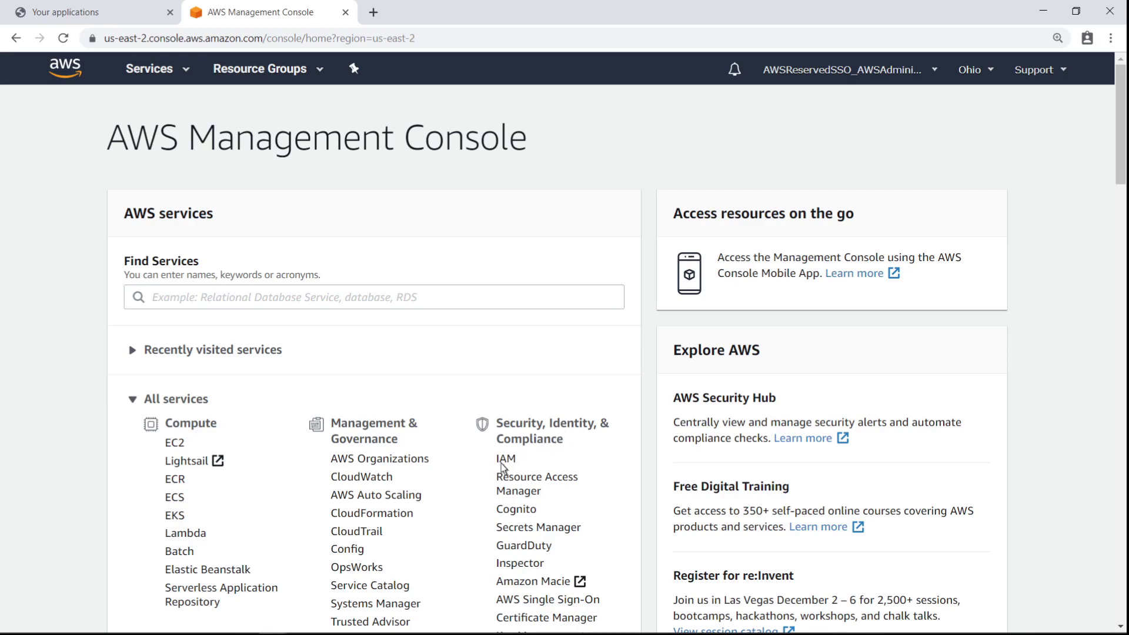
- Find SampleAutomationExecutionRole among IAM roles (search 'Automation') and review its trust relationships with SampleAutomationAdministrationRole
left_click(506, 458)
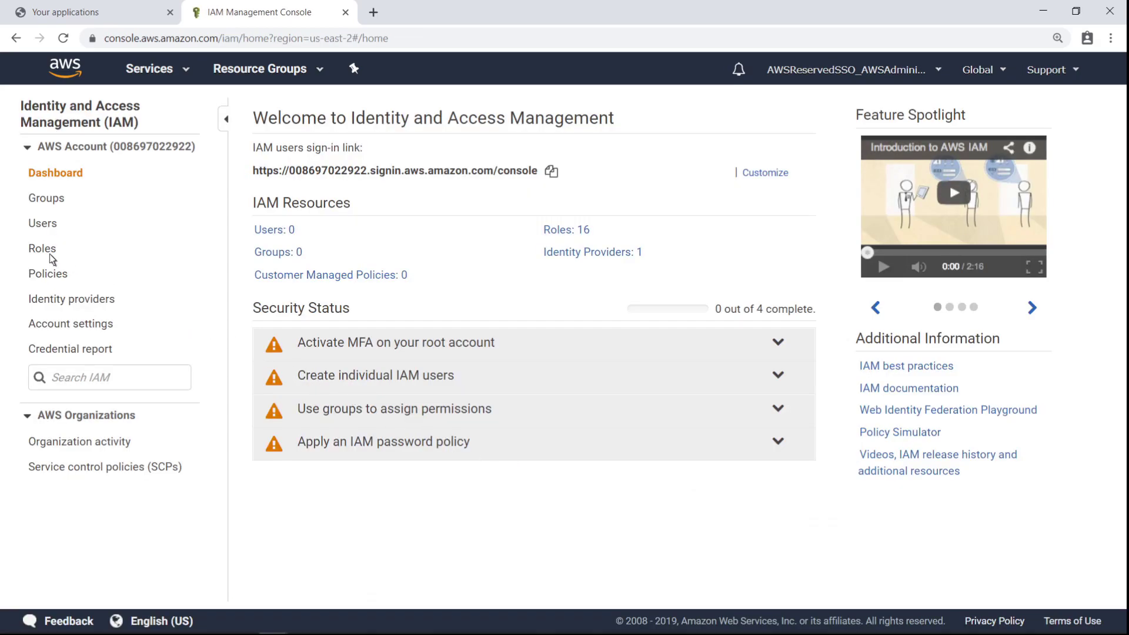
left_click(42, 248)
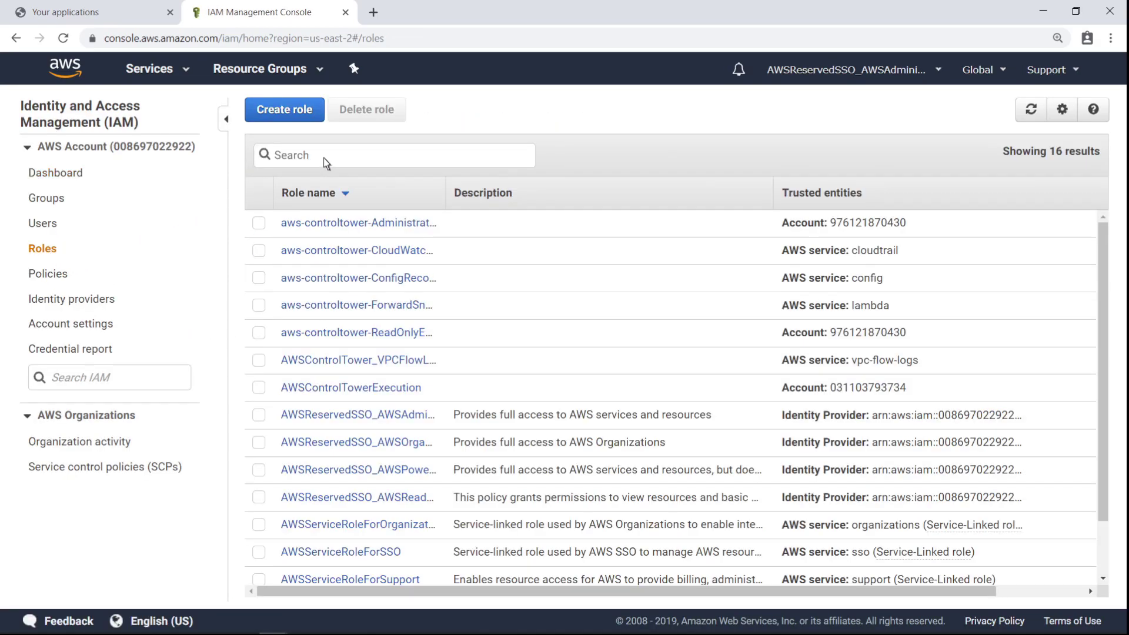
type("Automation")
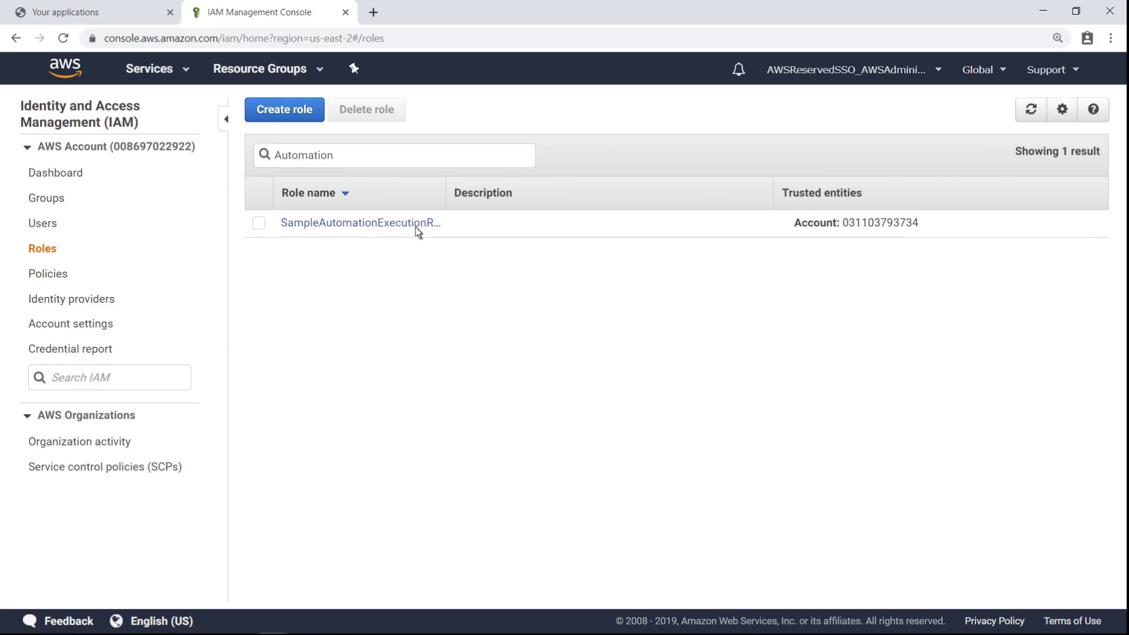
left_click(361, 222)
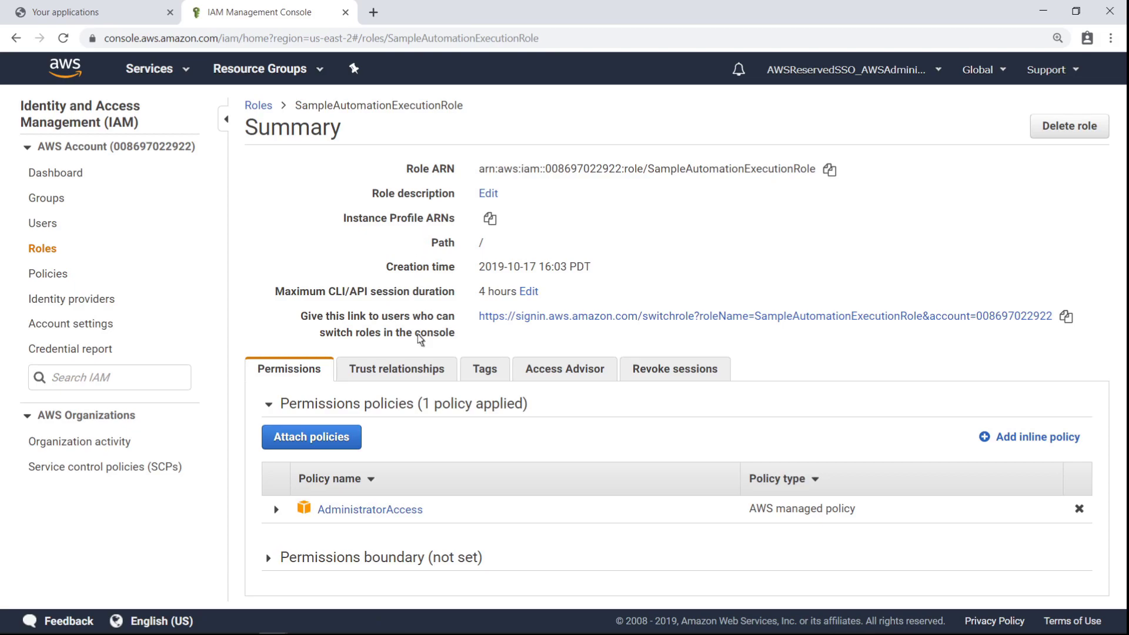
left_click(396, 368)
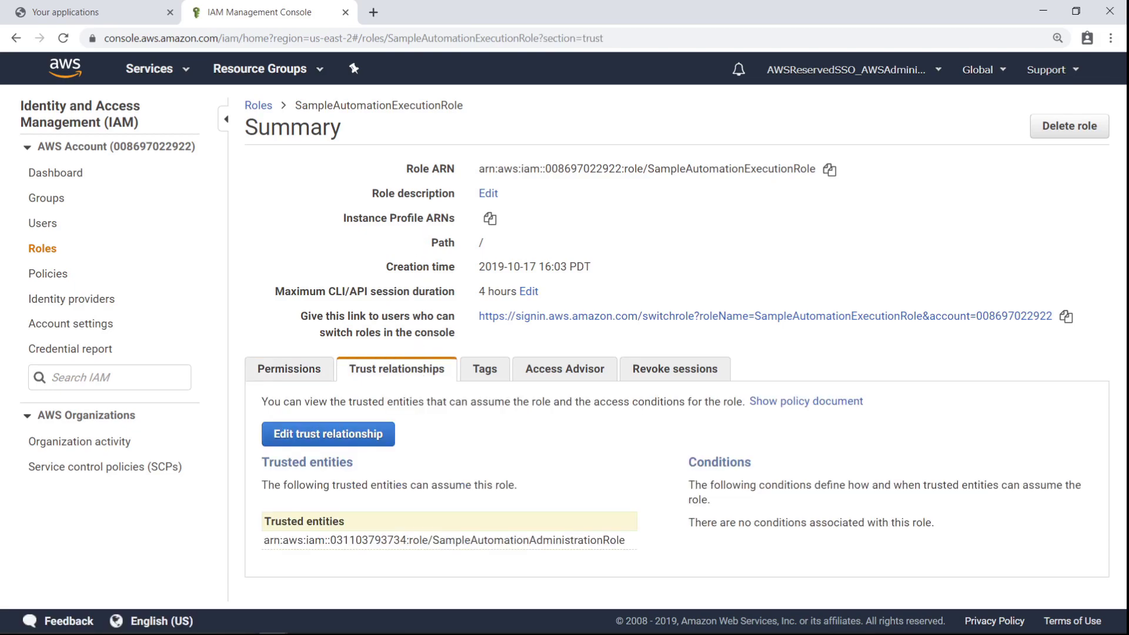